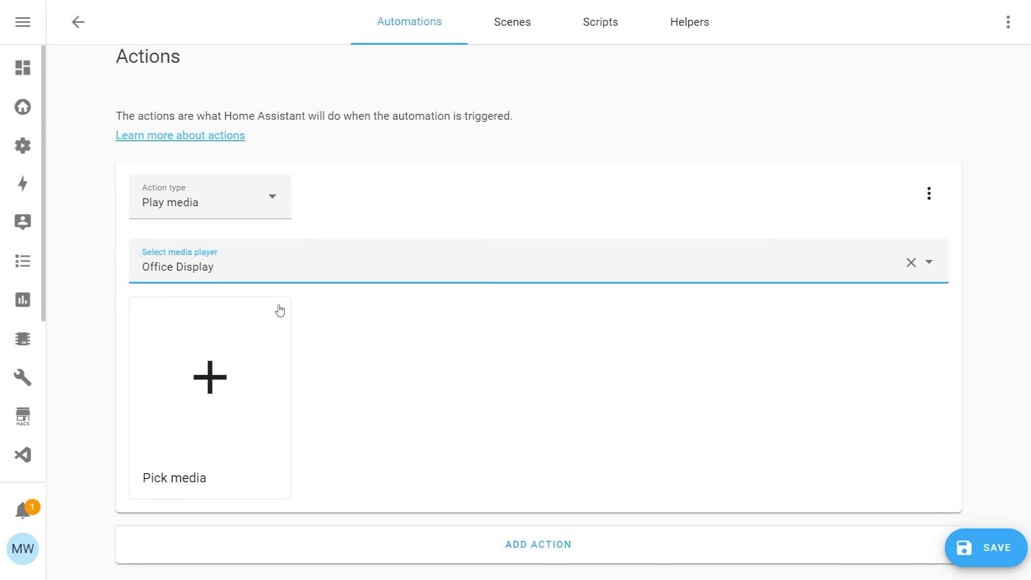
mouse_move(214, 409)
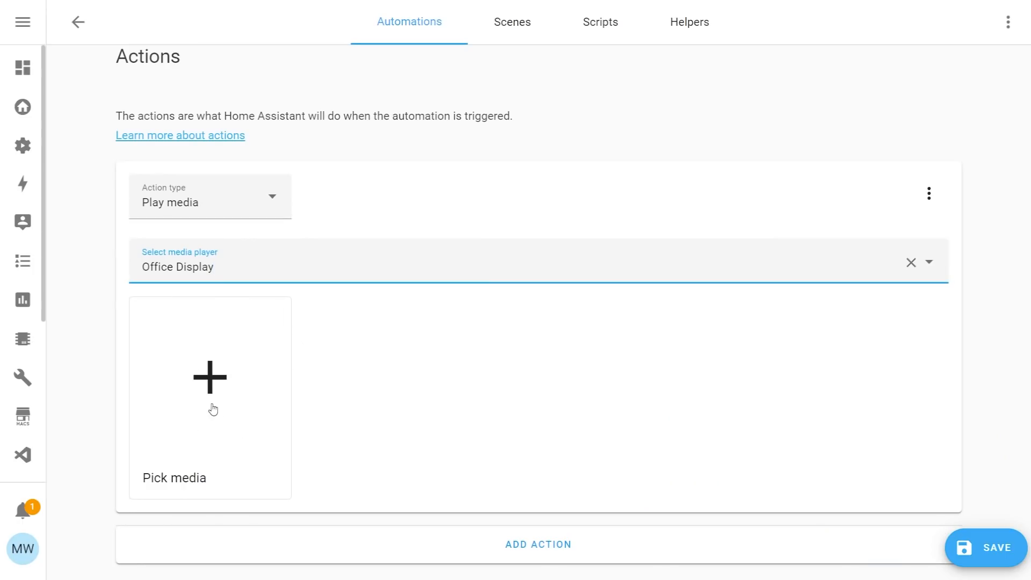
Return to Configuration from the Play media automation draft via the sidebar
left_click(209, 377)
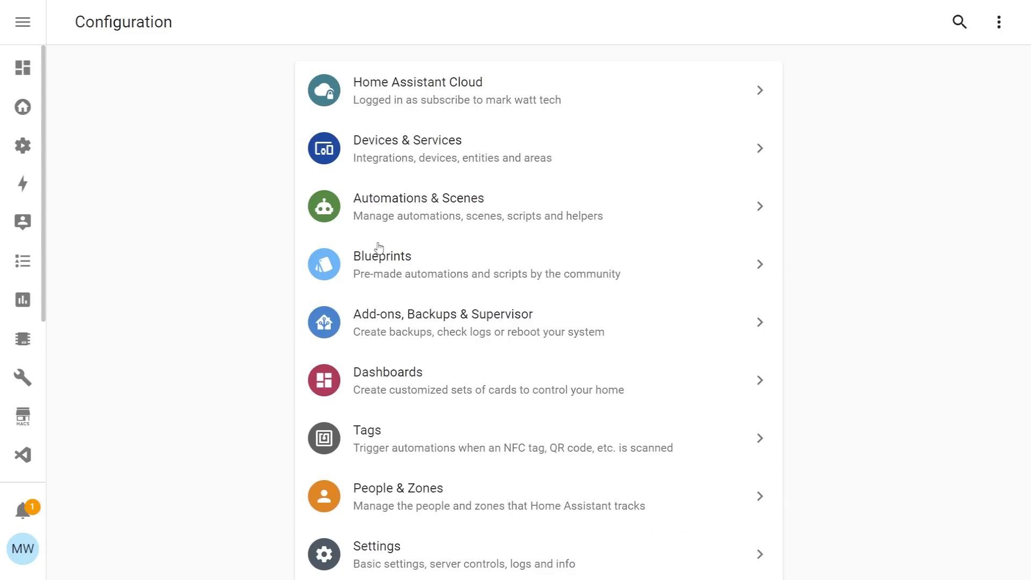
Create an empty automation under Automations & Scenes and scroll to its Actions section
left_click(418, 199)
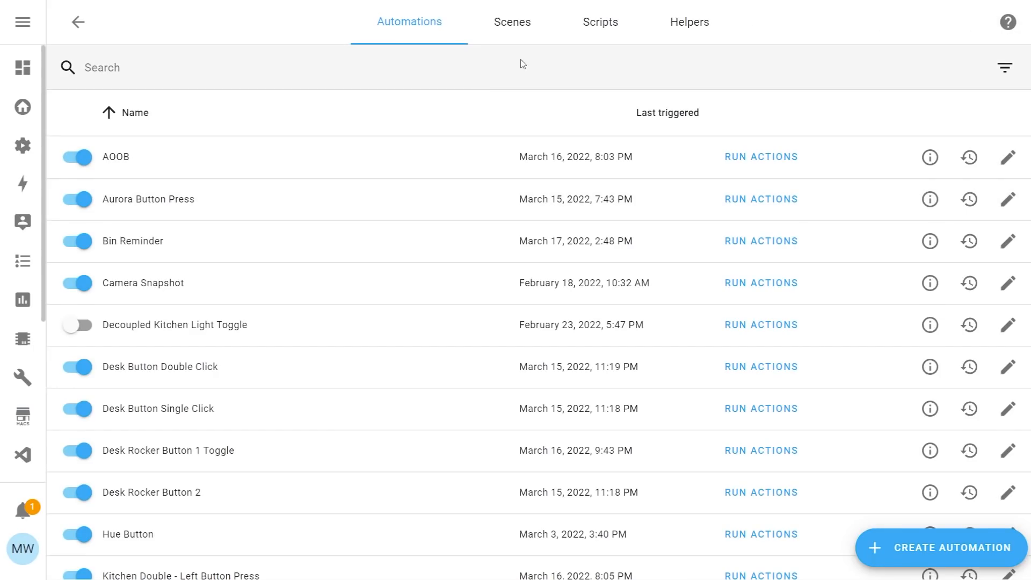
mouse_move(937, 560)
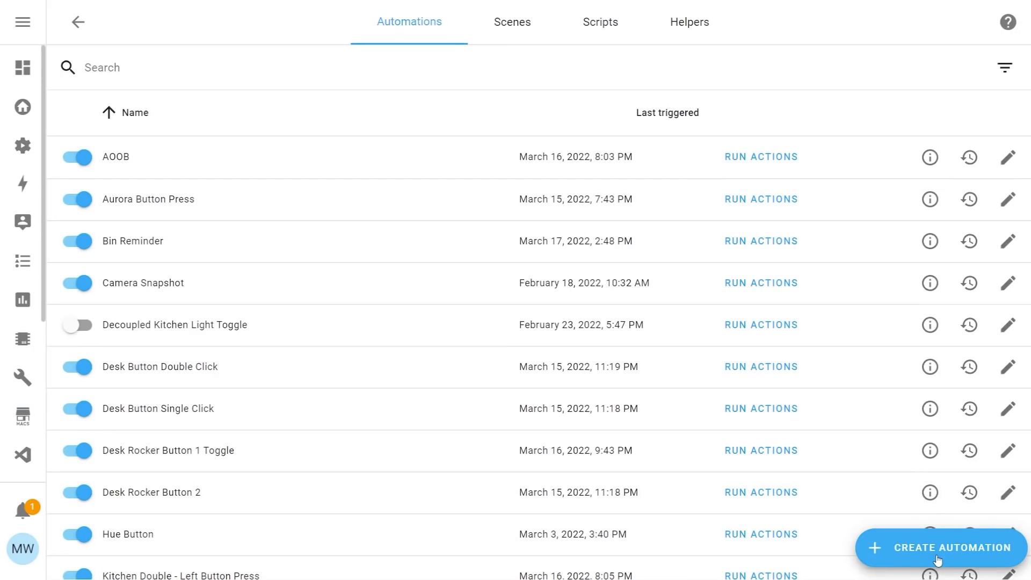
left_click(939, 547)
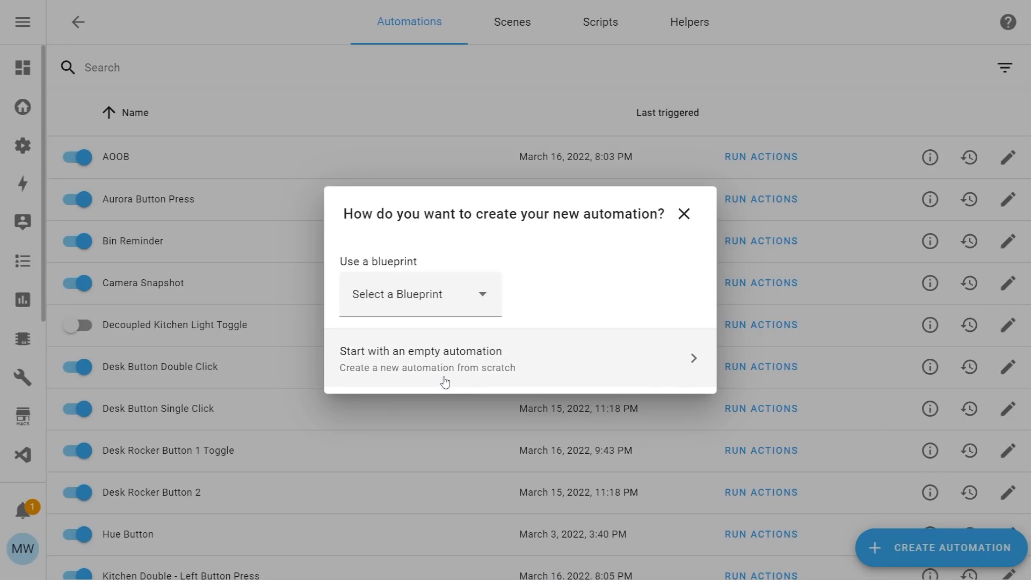
left_click(421, 358)
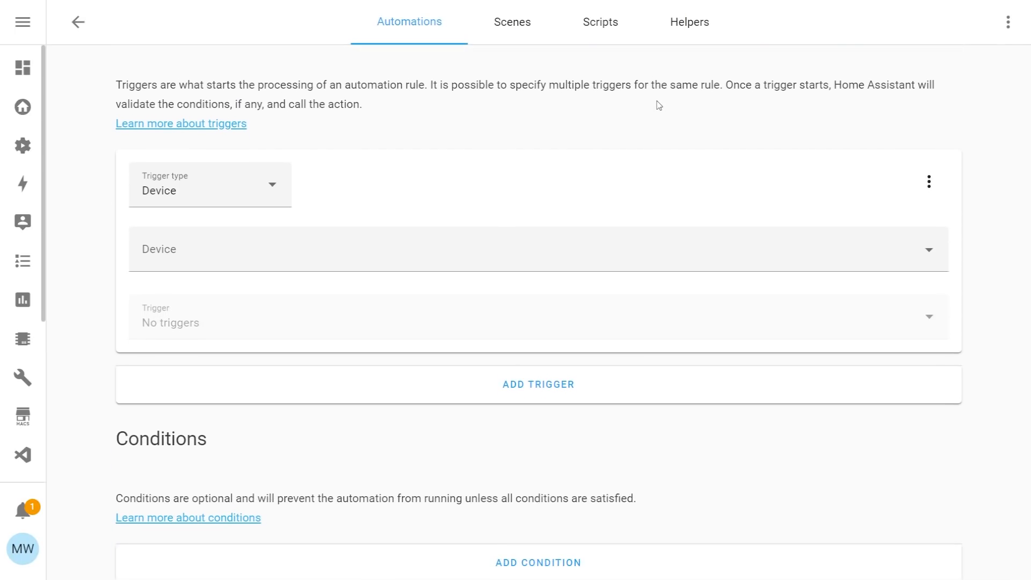
scroll("down", 3)
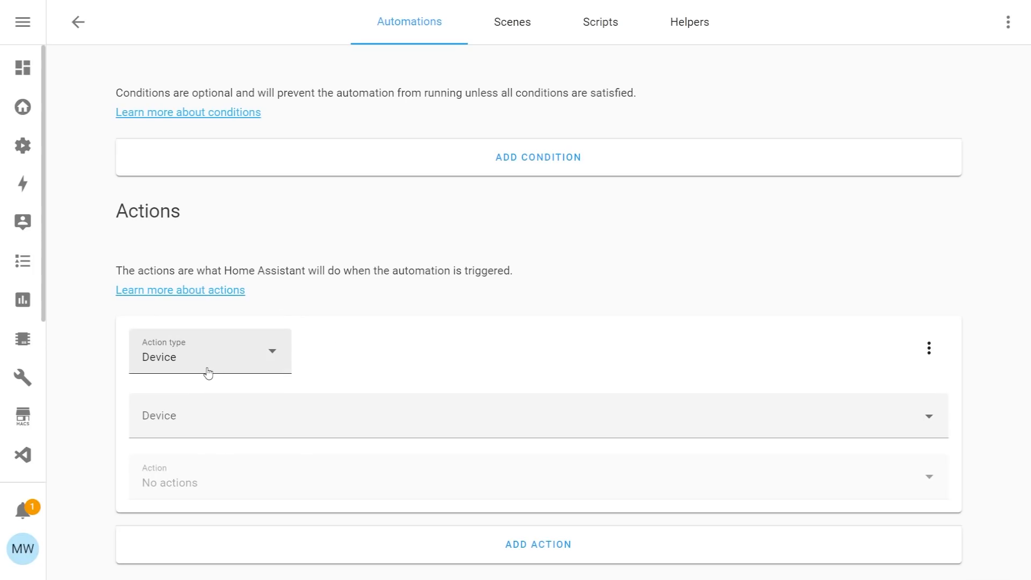
Set the action type to Play media and browse the media player list
left_click(209, 357)
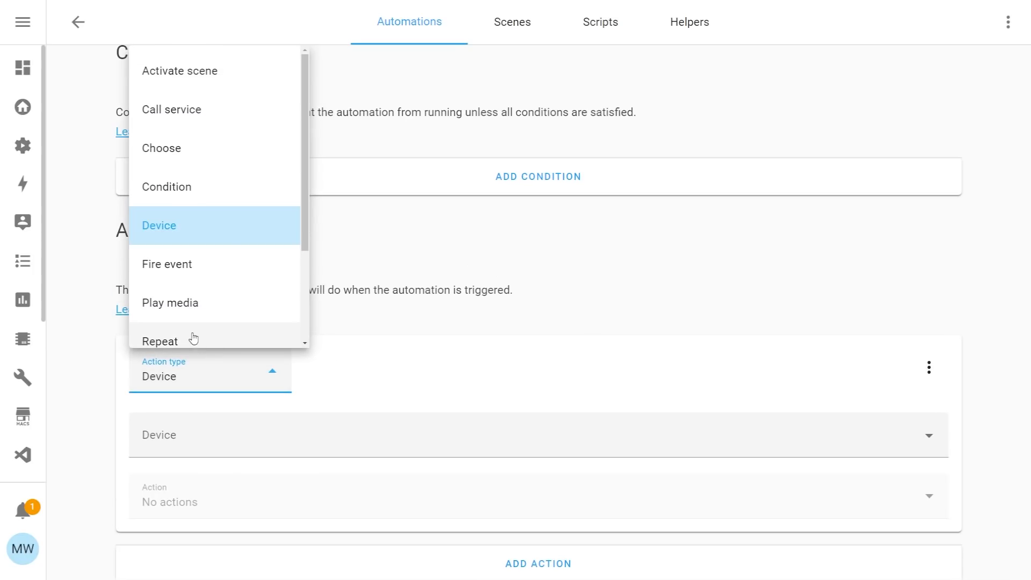
mouse_move(230, 304)
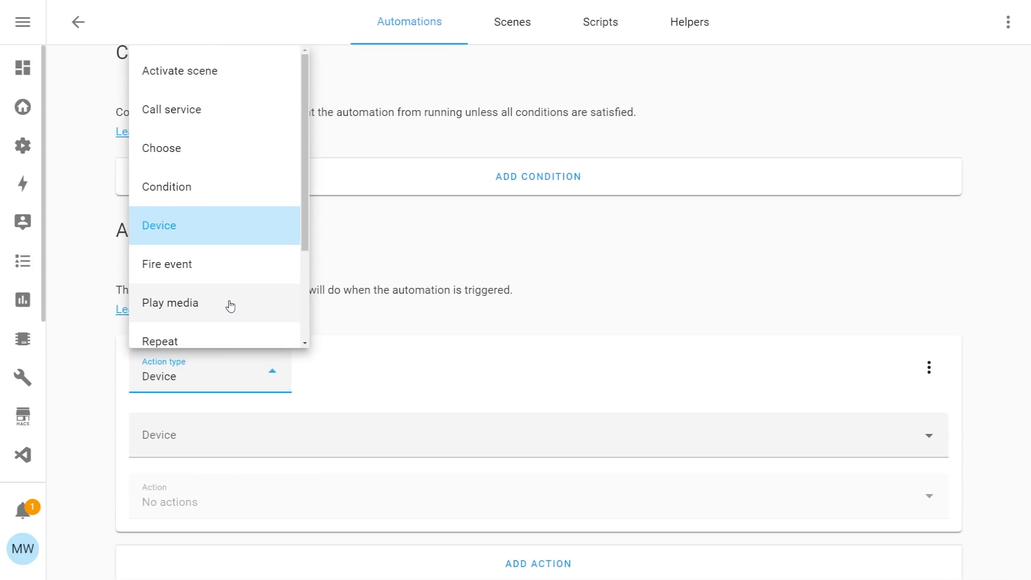
left_click(169, 303)
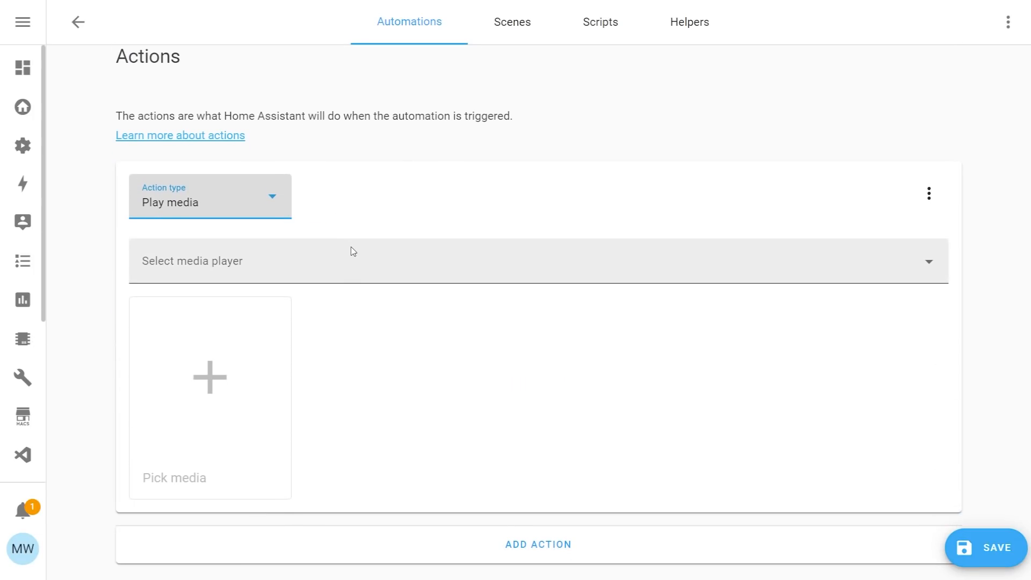
left_click(536, 261)
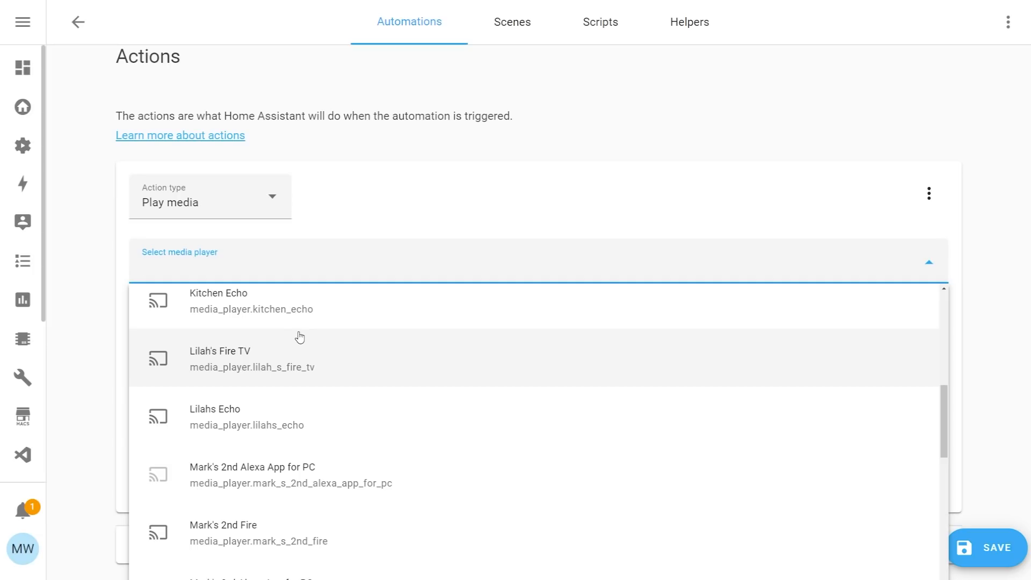
scroll("down", 3)
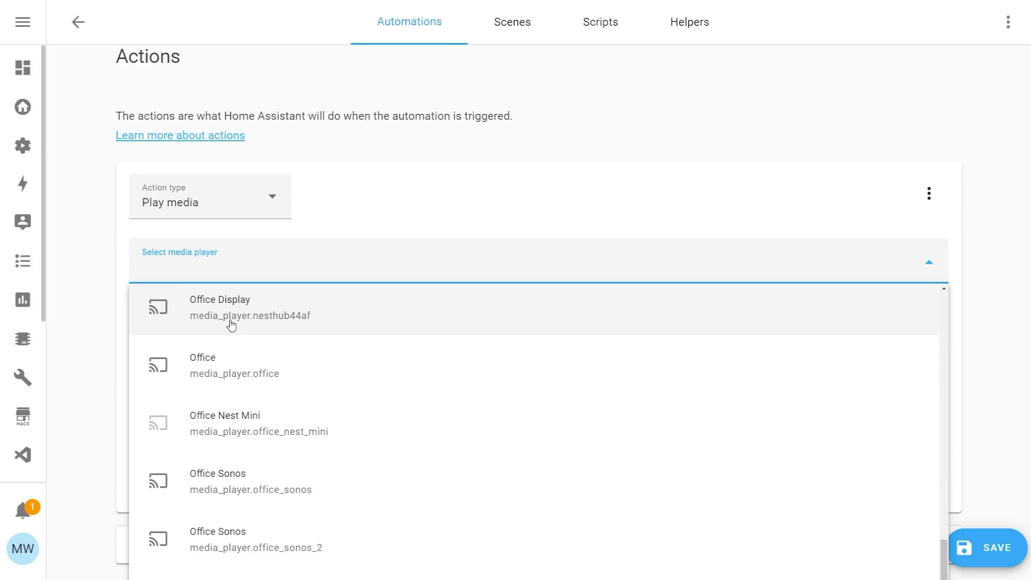
mouse_move(223, 319)
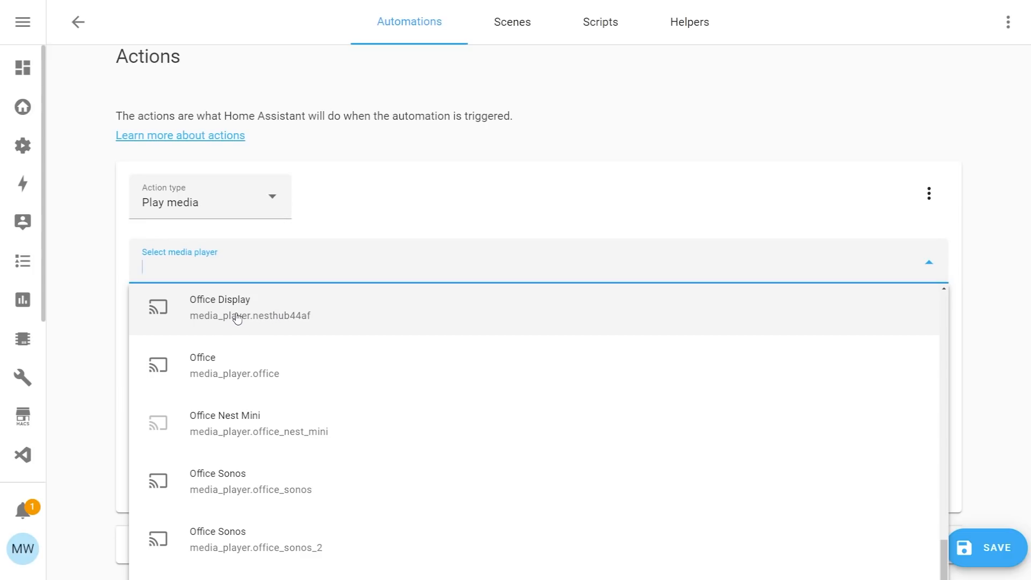
mouse_move(205, 322)
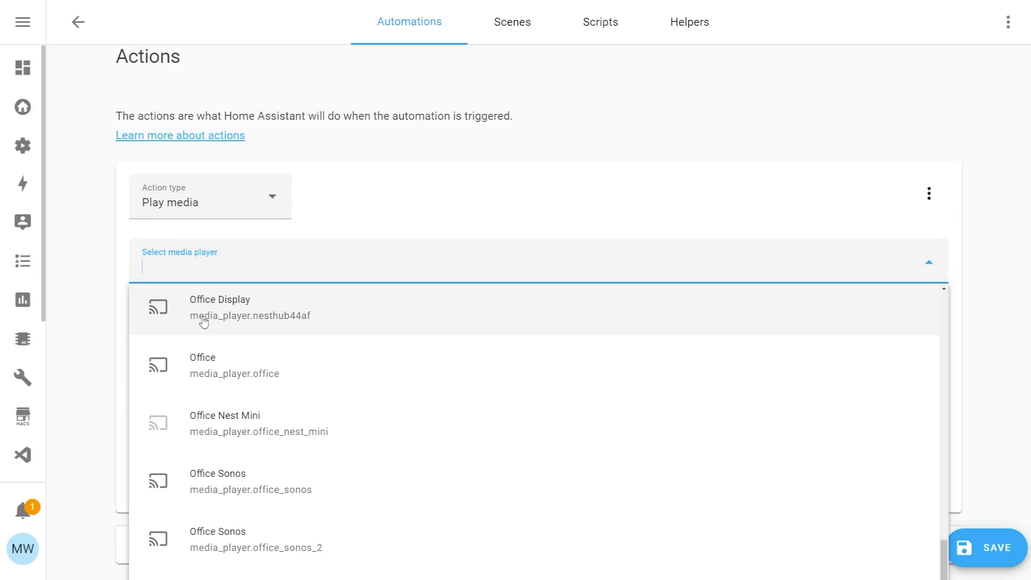
Target Office Display, then browse its media into the Lovelace dashboards
left_click(220, 307)
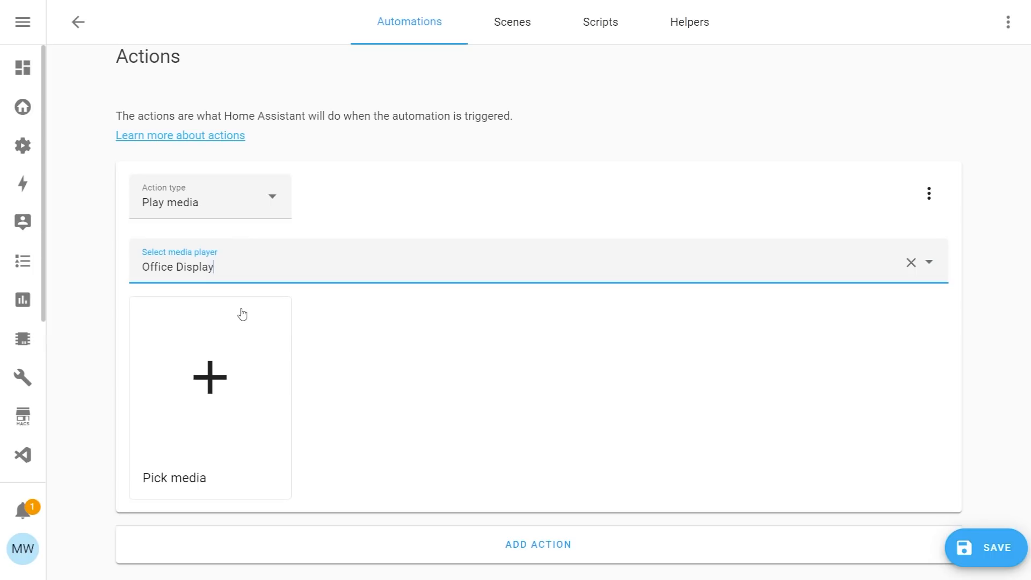
mouse_move(263, 417)
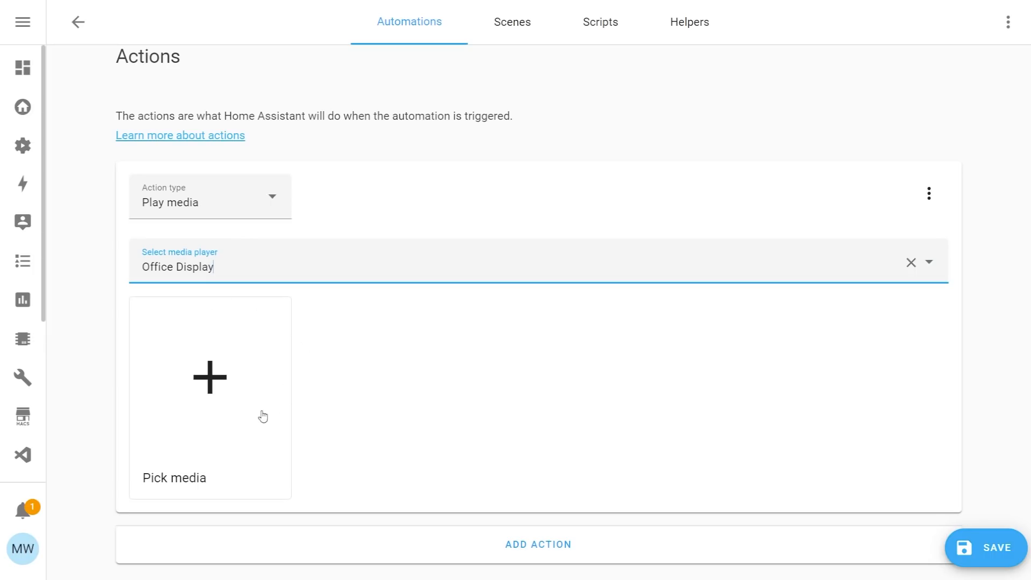
mouse_move(194, 384)
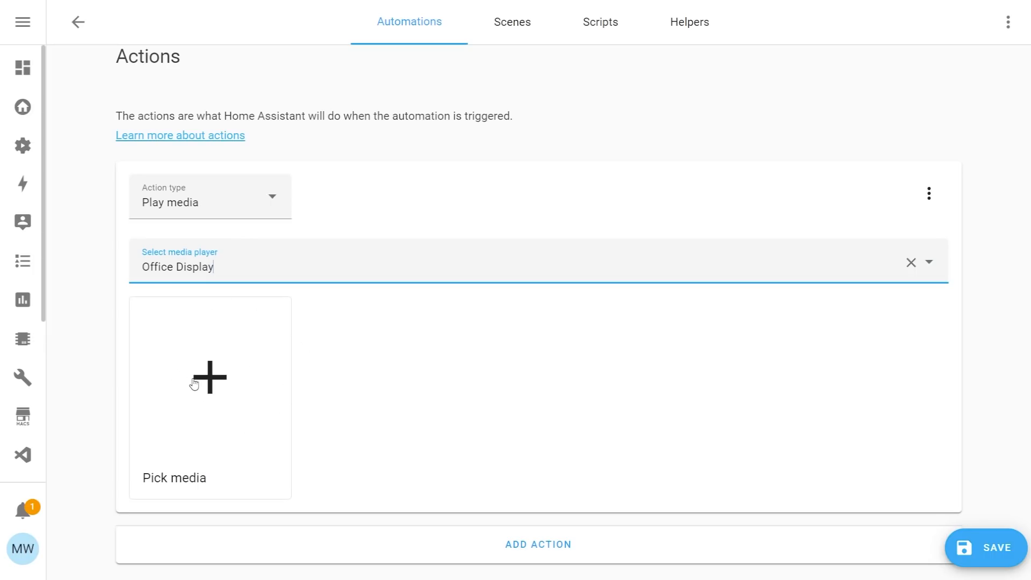
left_click(210, 377)
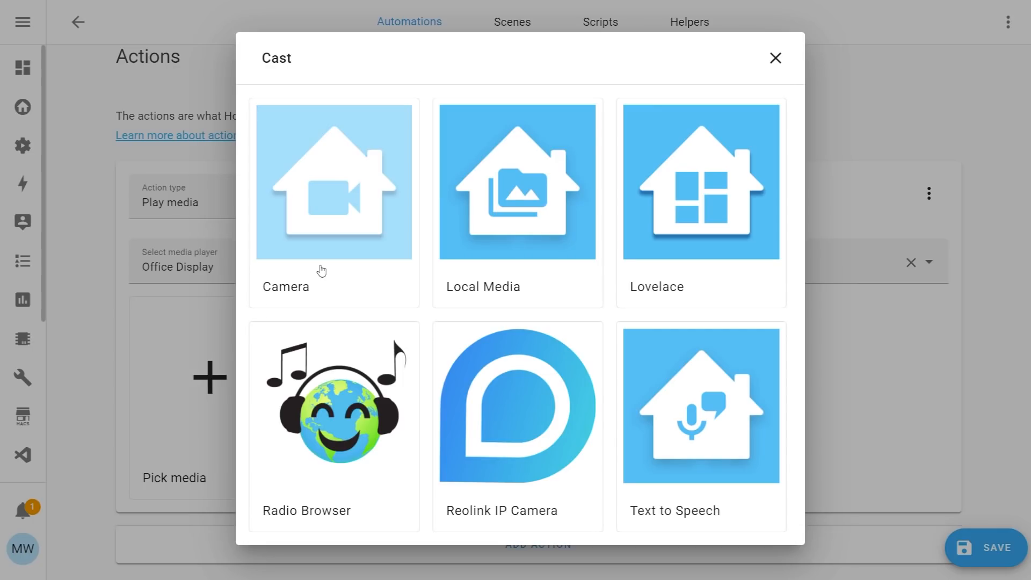
mouse_move(644, 300)
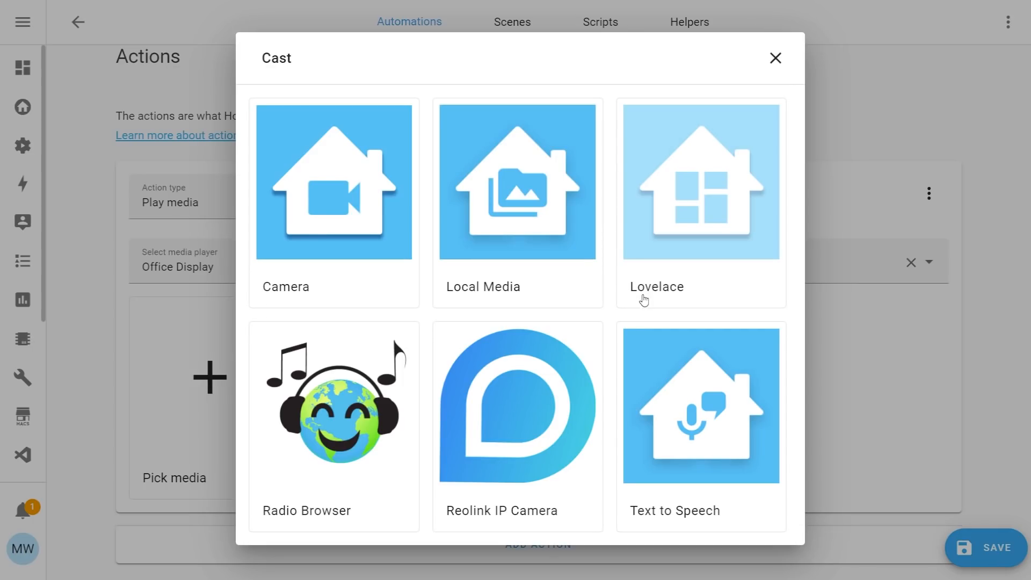
mouse_move(337, 434)
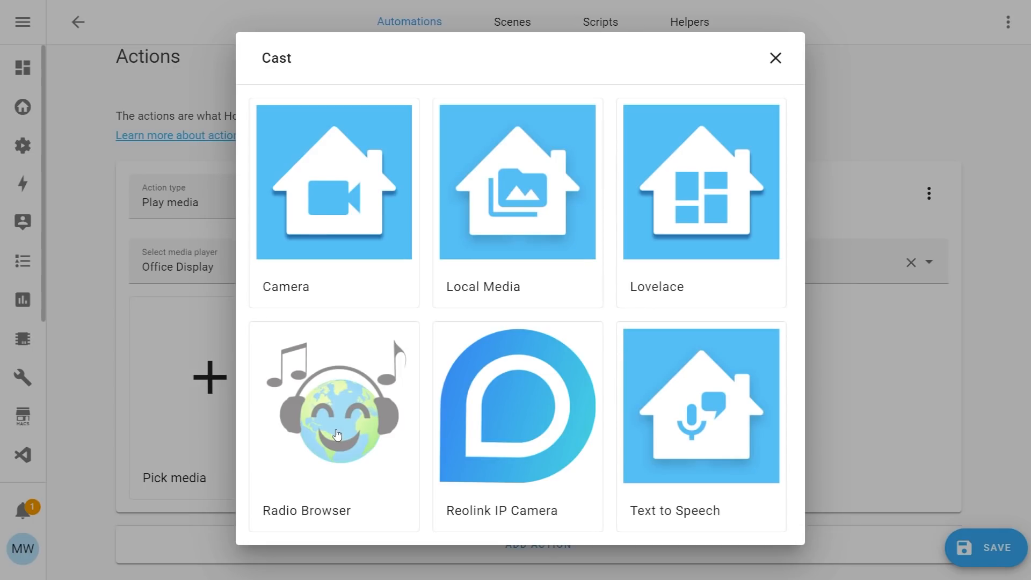
mouse_move(697, 222)
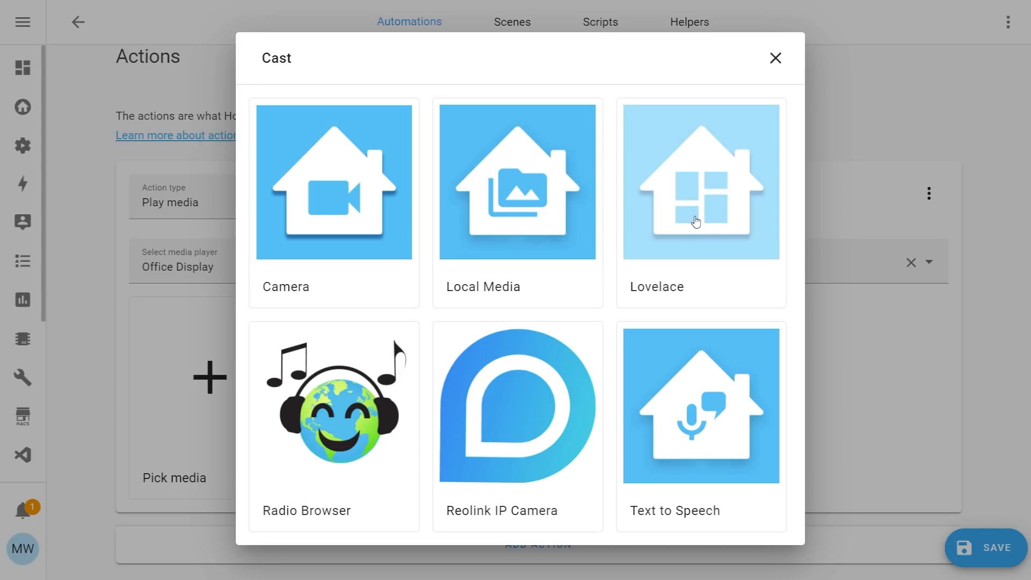
left_click(701, 182)
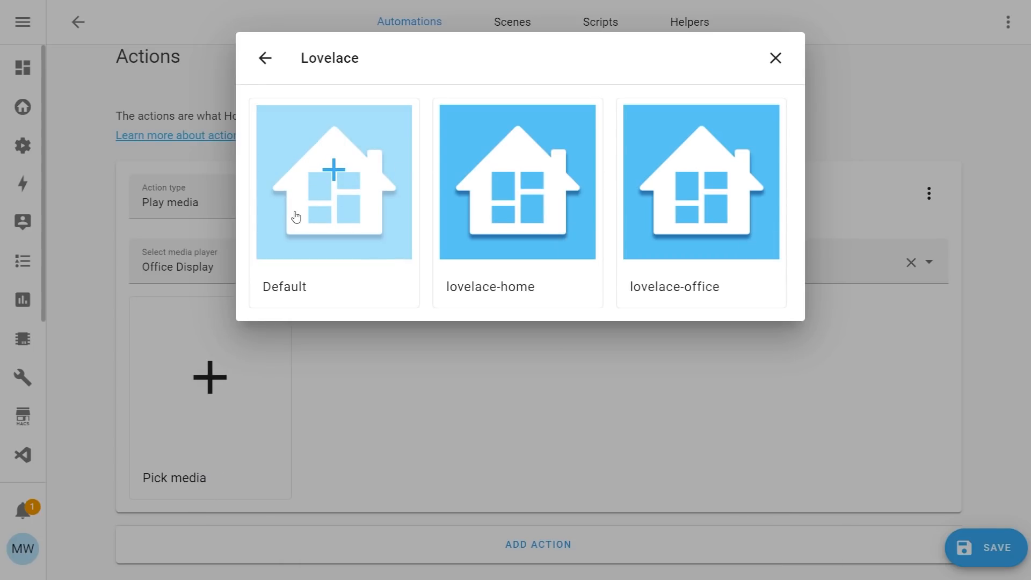
mouse_move(331, 199)
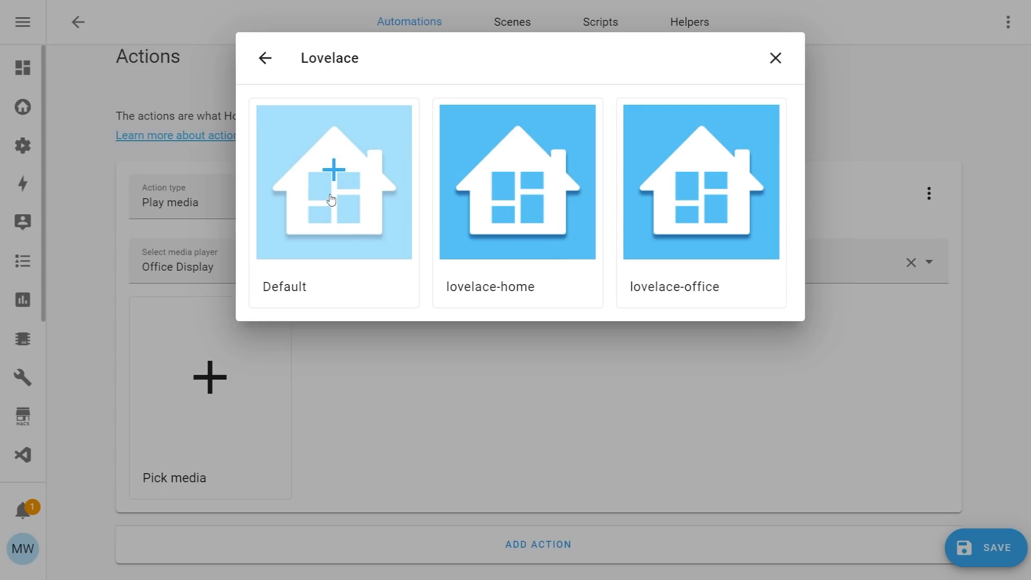
mouse_move(518, 211)
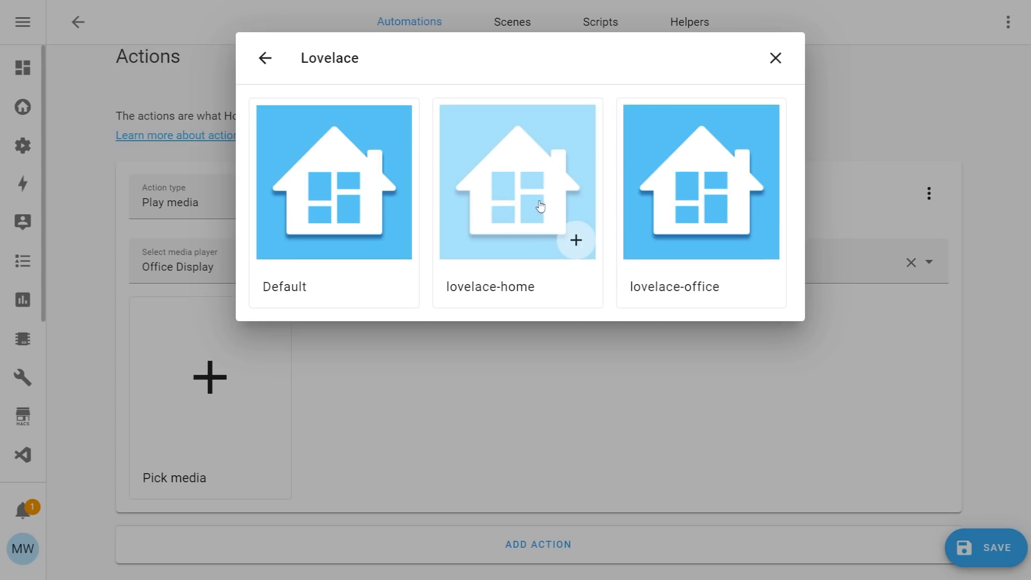
Pick the 'lights' view of the lovelace-home dashboard as the media
left_click(518, 191)
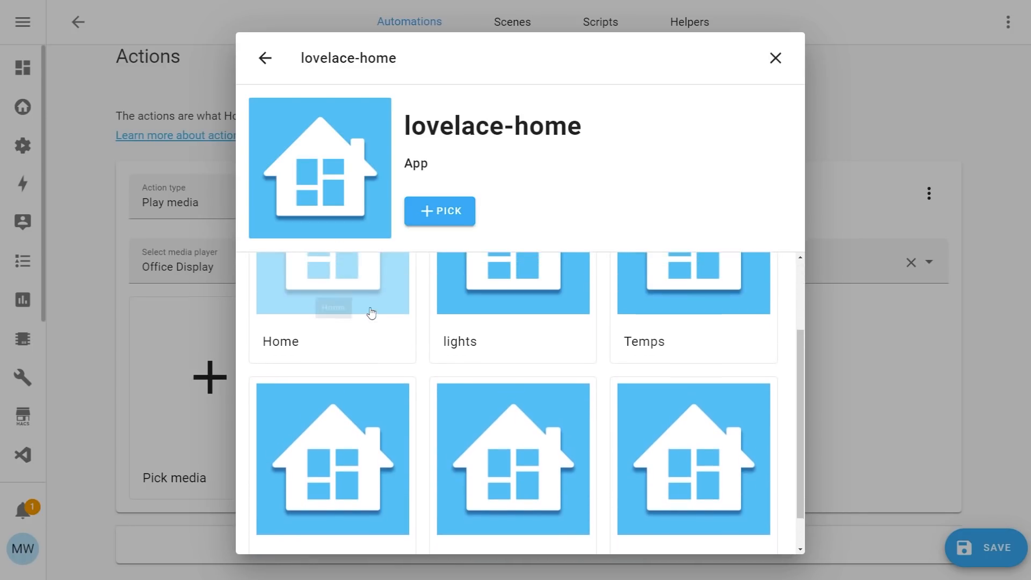
scroll("down", 3)
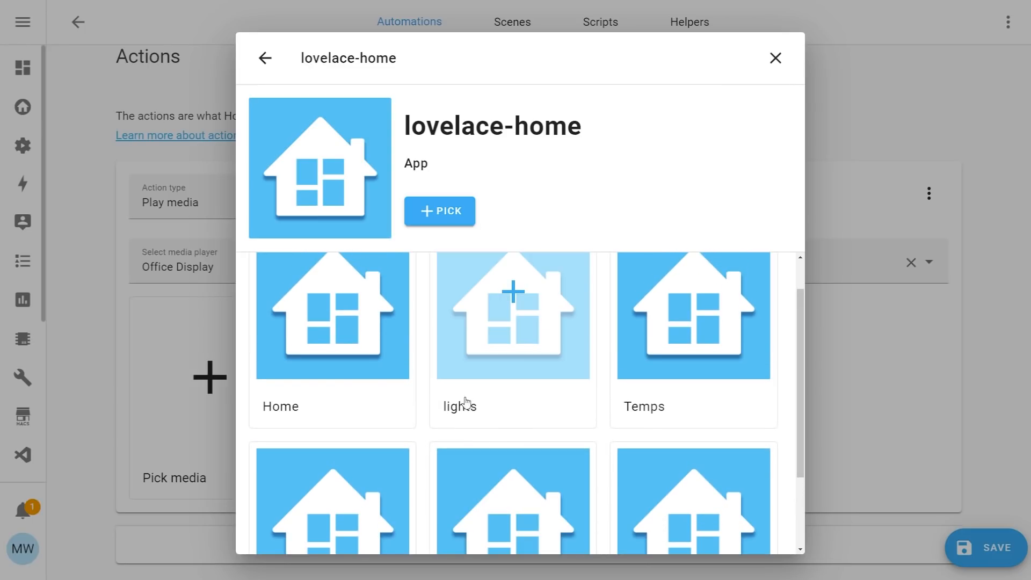
mouse_move(528, 337)
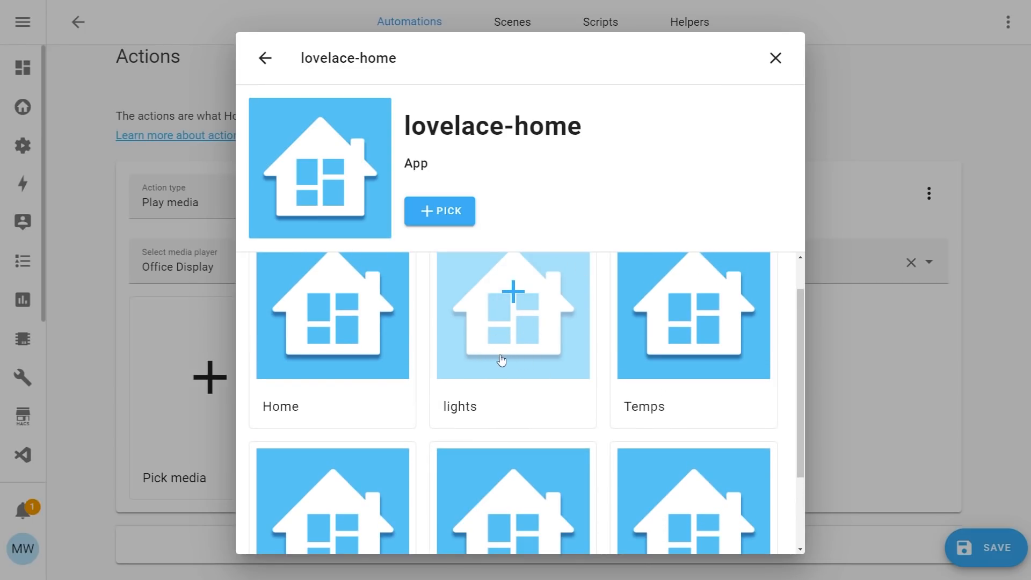
left_click(512, 316)
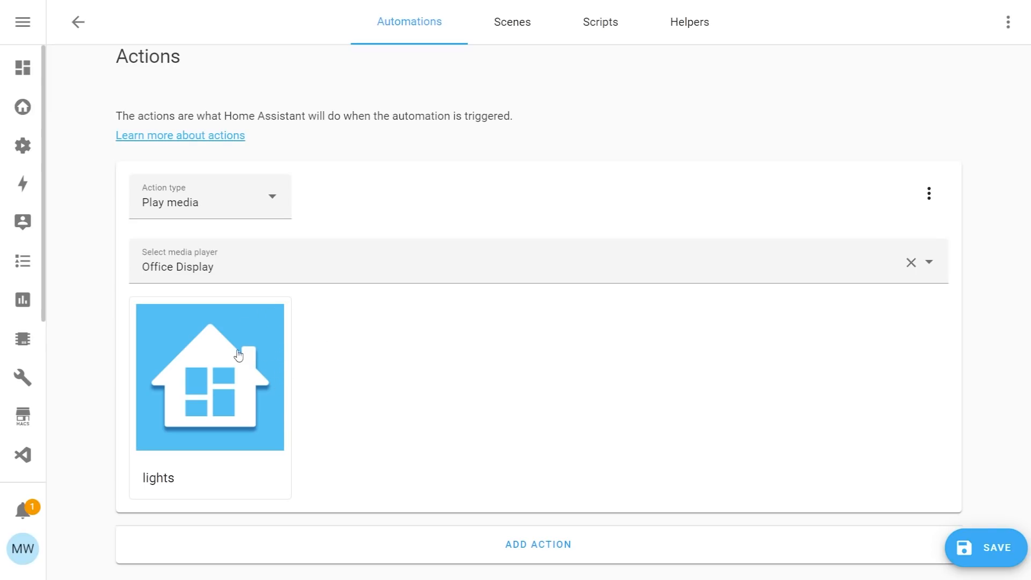
mouse_move(361, 351)
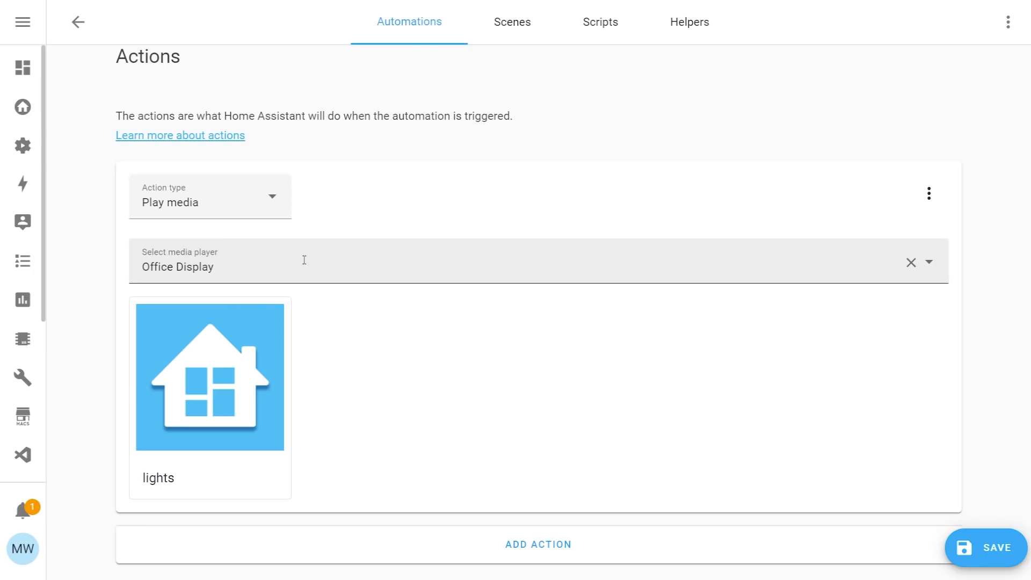
mouse_move(282, 296)
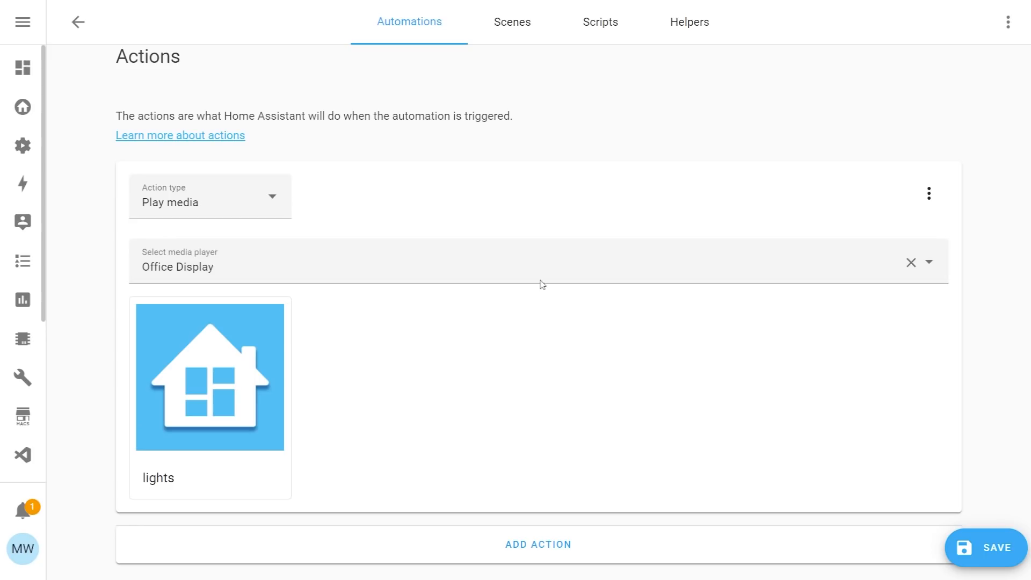
Change the media player to Bedroom Echo
left_click(526, 263)
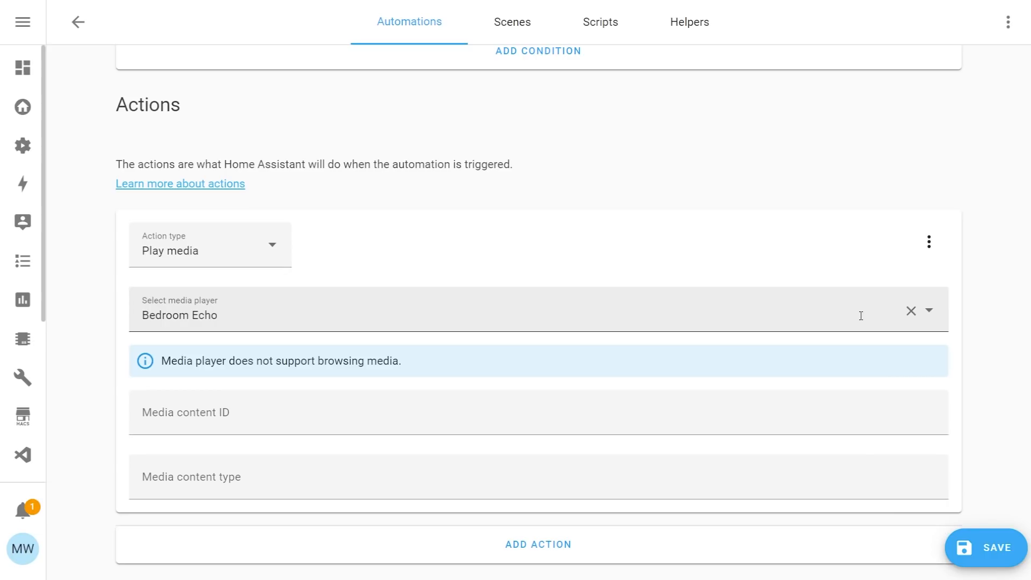
mouse_move(896, 323)
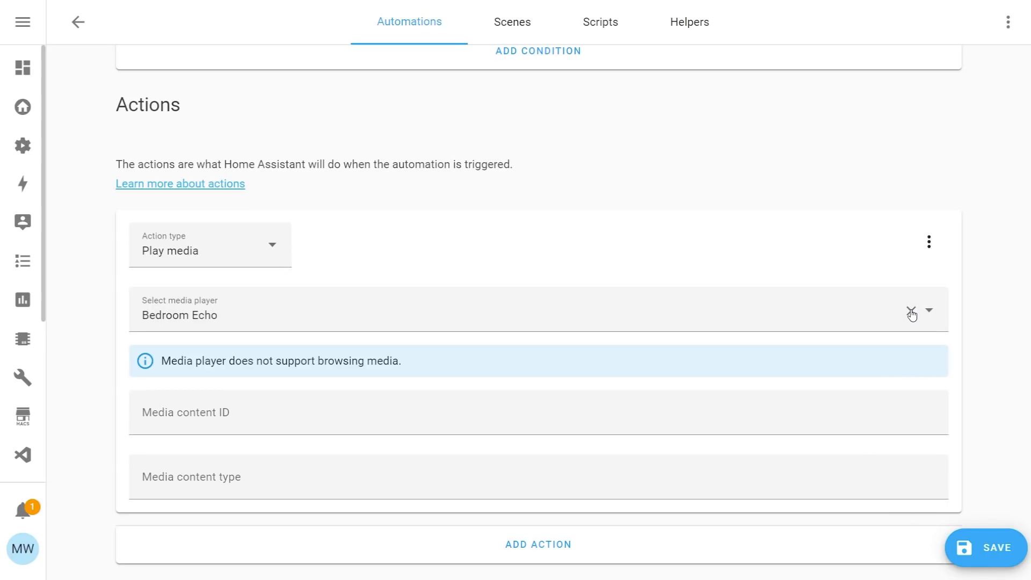
Replace Bedroom Echo with Office Sonos and open its media browser
left_click(929, 310)
type("Office Sonos")
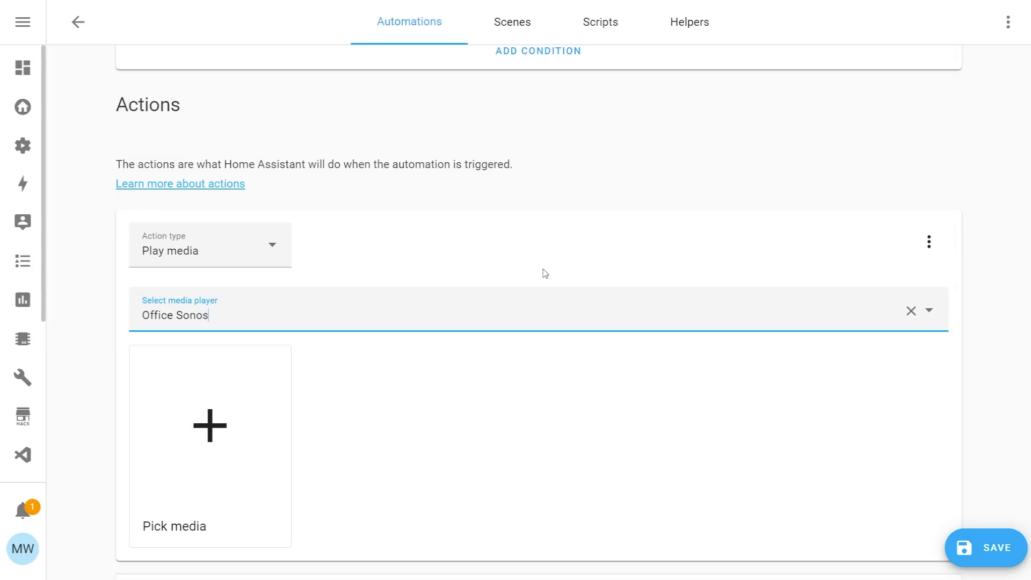
mouse_move(435, 457)
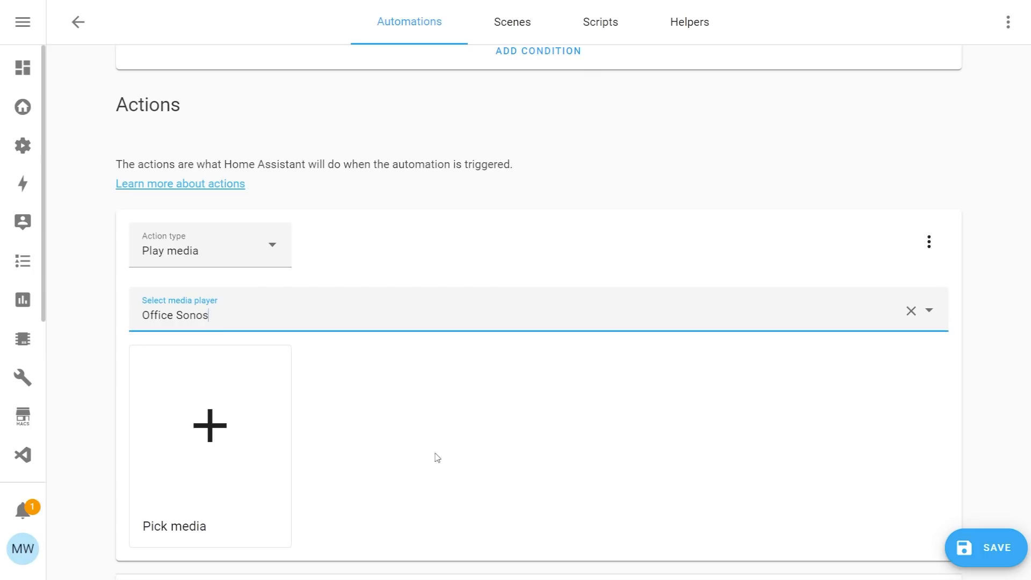
mouse_move(309, 466)
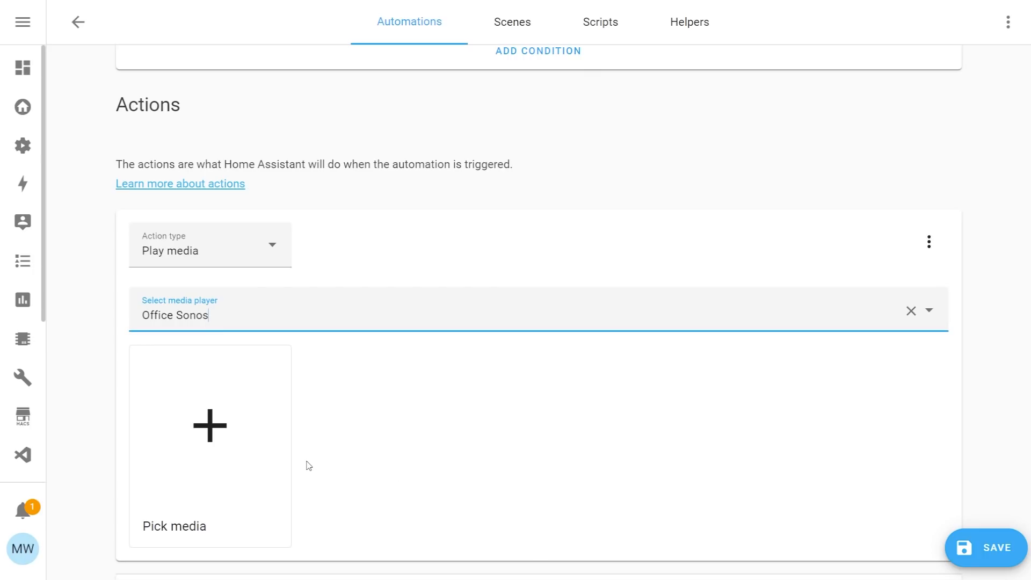
mouse_move(202, 434)
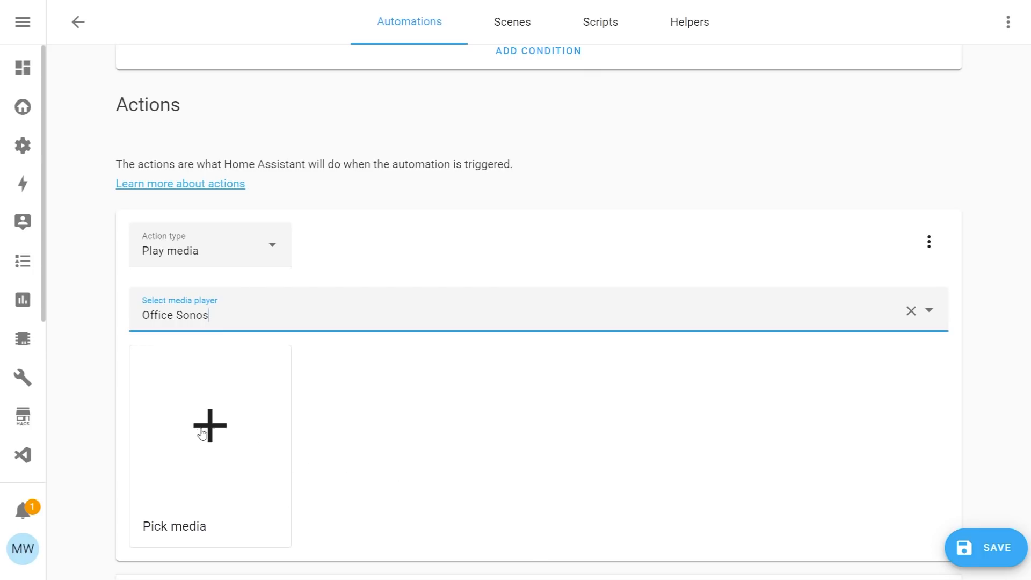
left_click(209, 434)
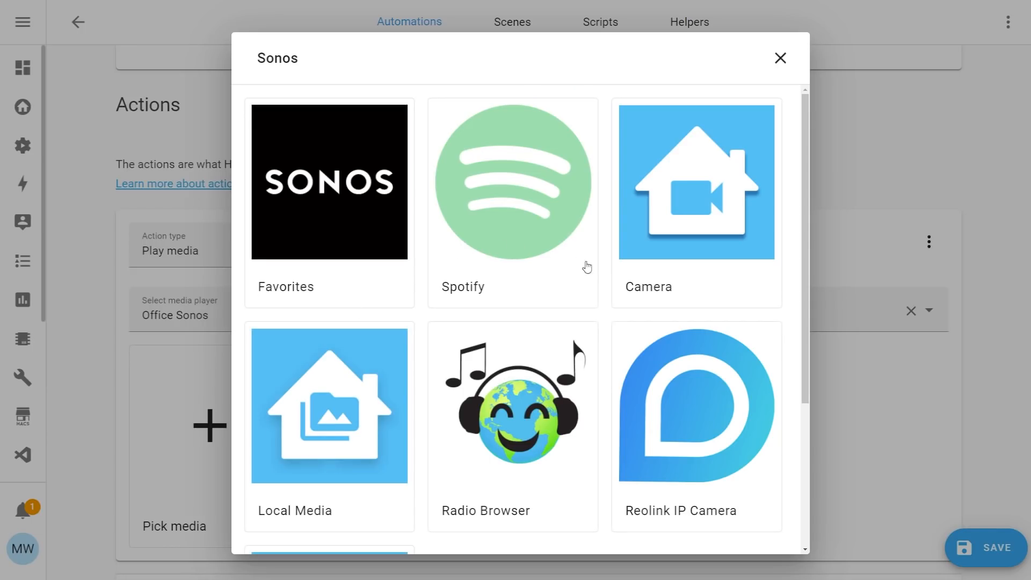
Scroll through the Sonos media sources before closing them
scroll("down", 3)
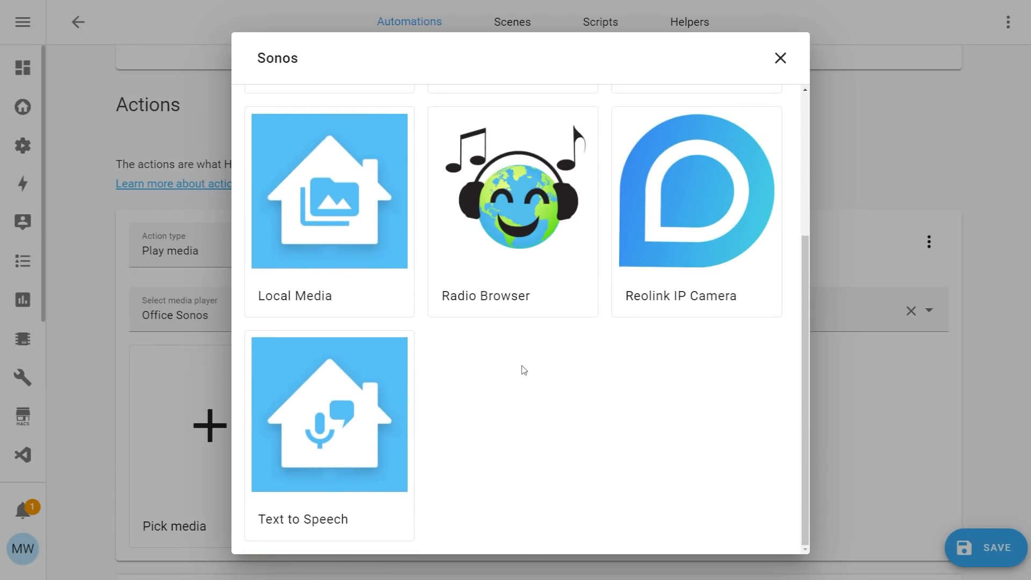
scroll("up", 3)
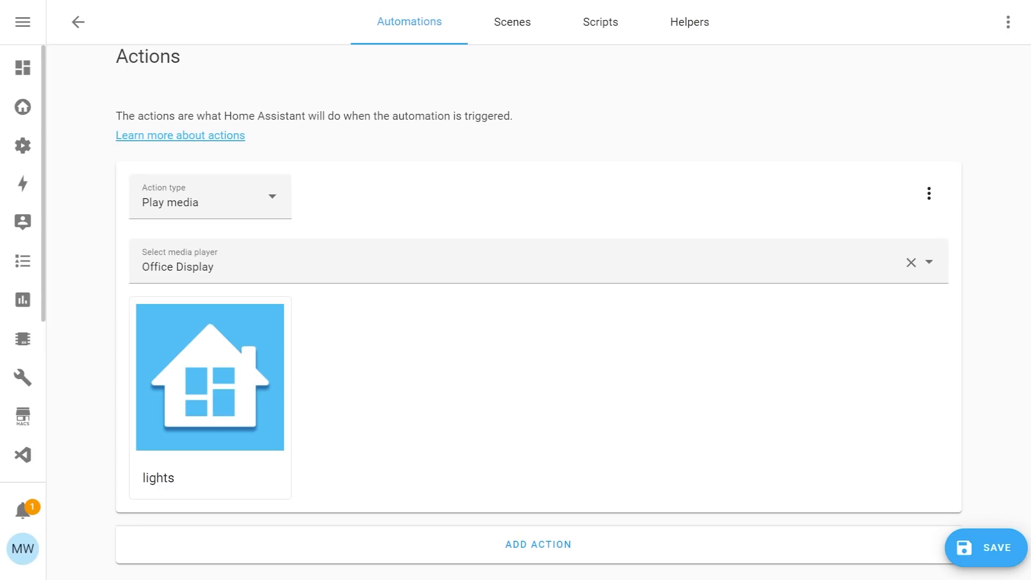
mouse_move(375, 231)
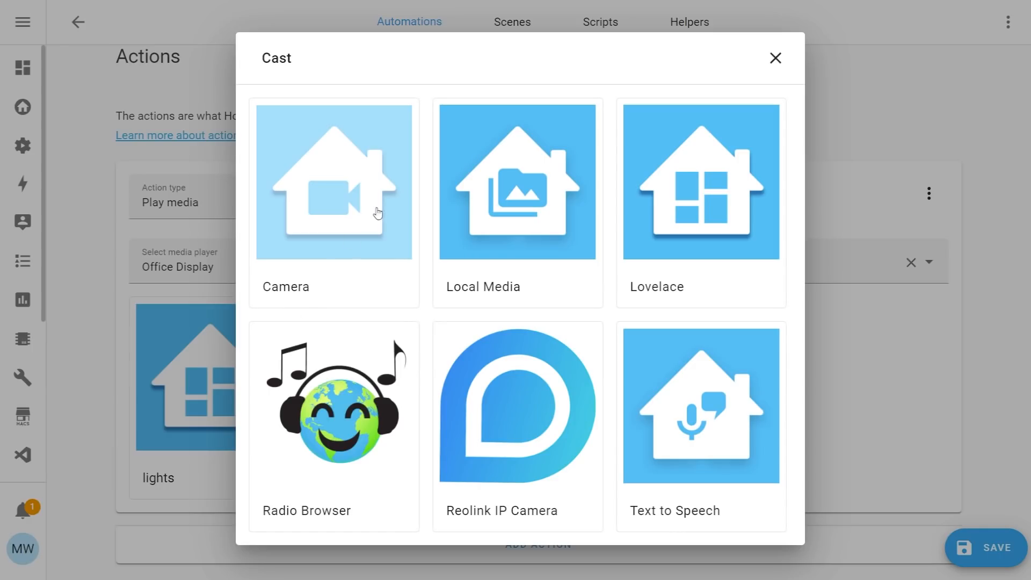
mouse_move(507, 191)
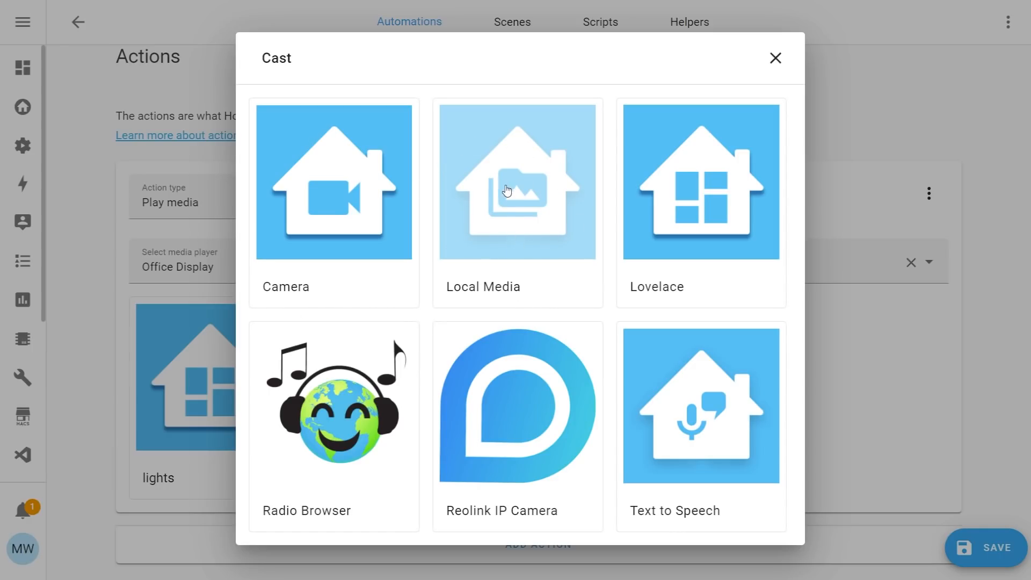
Open the Local Media source and enter media management for its files
left_click(518, 182)
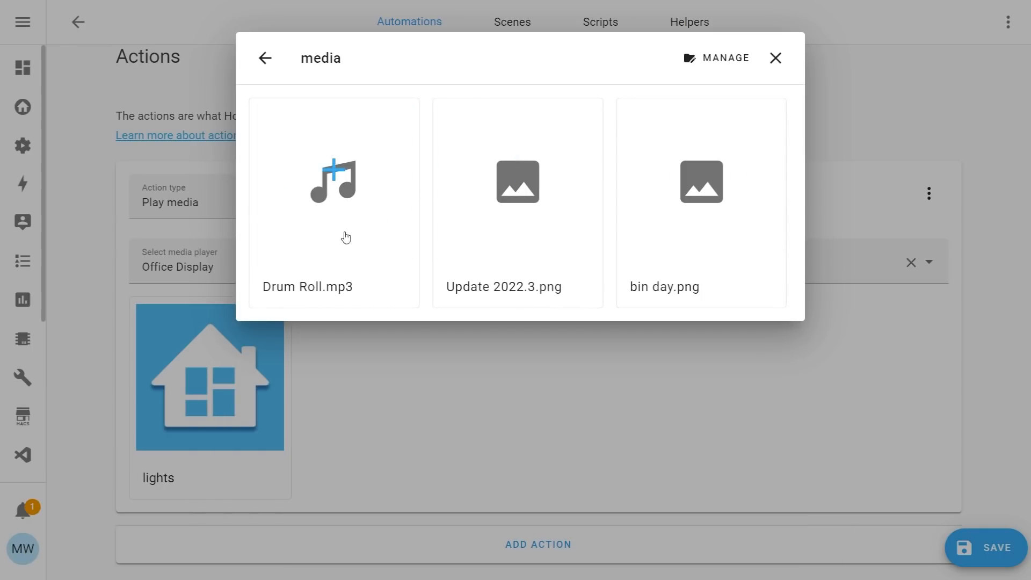
mouse_move(609, 155)
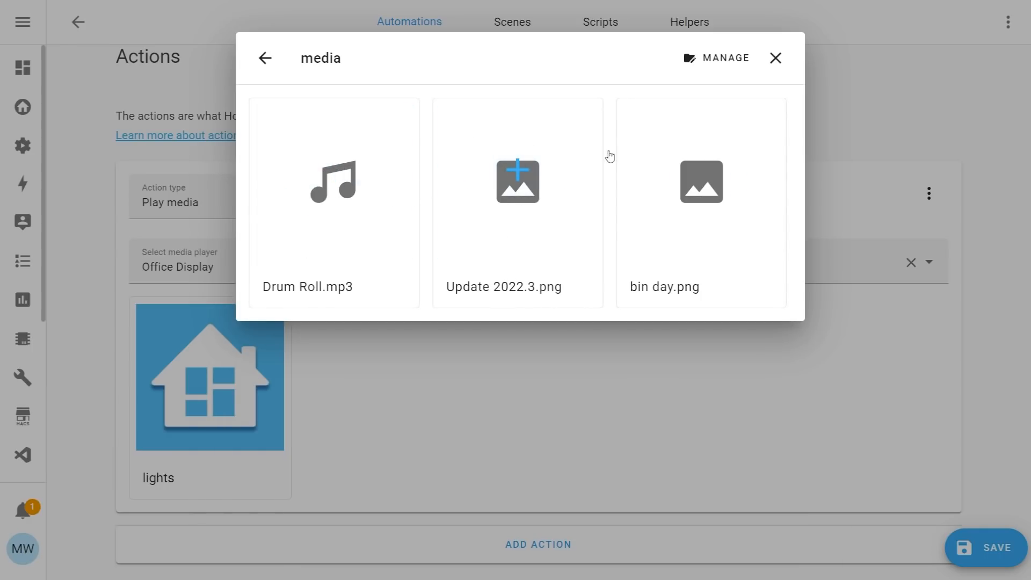
mouse_move(668, 211)
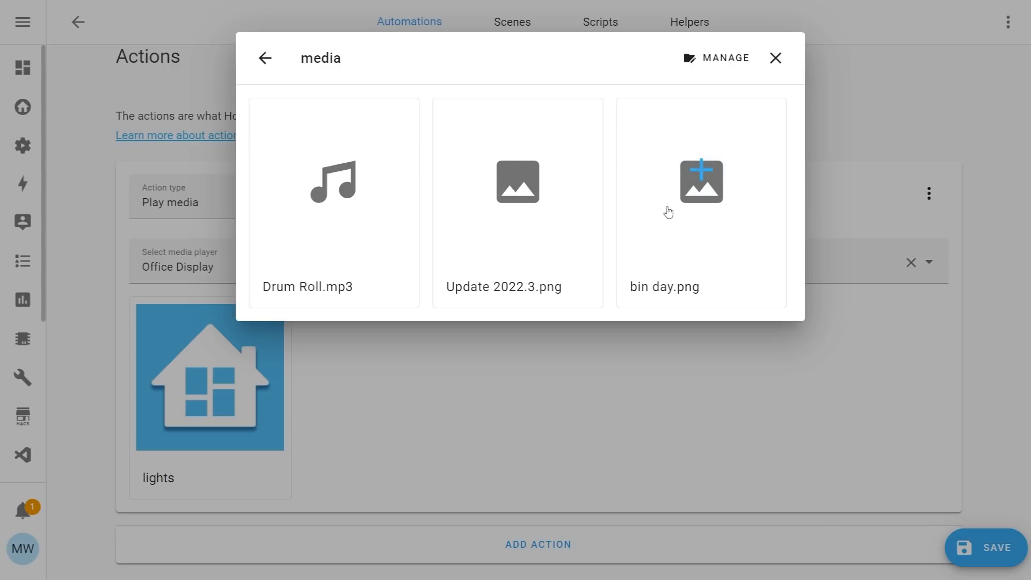
mouse_move(425, 251)
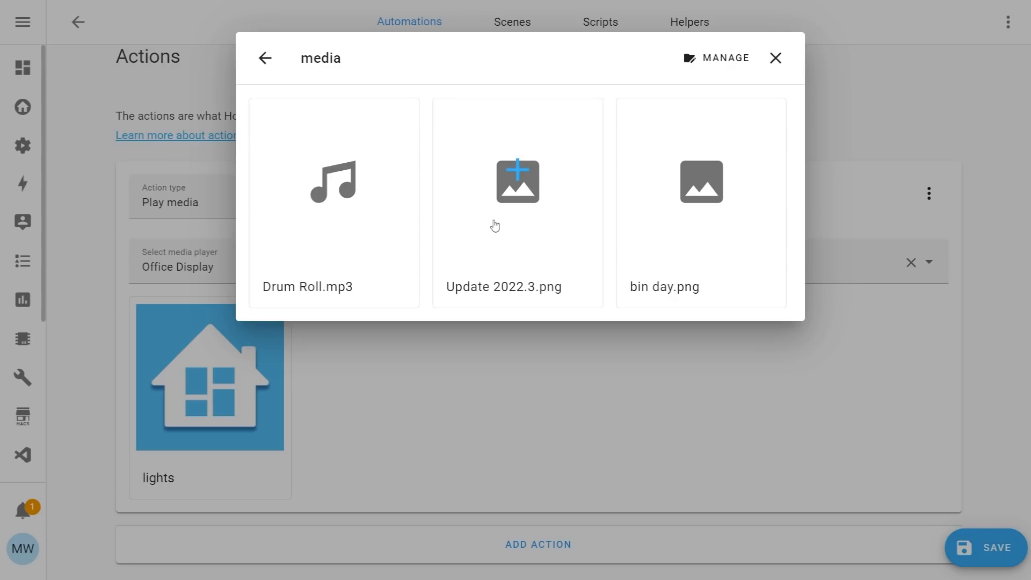
mouse_move(693, 65)
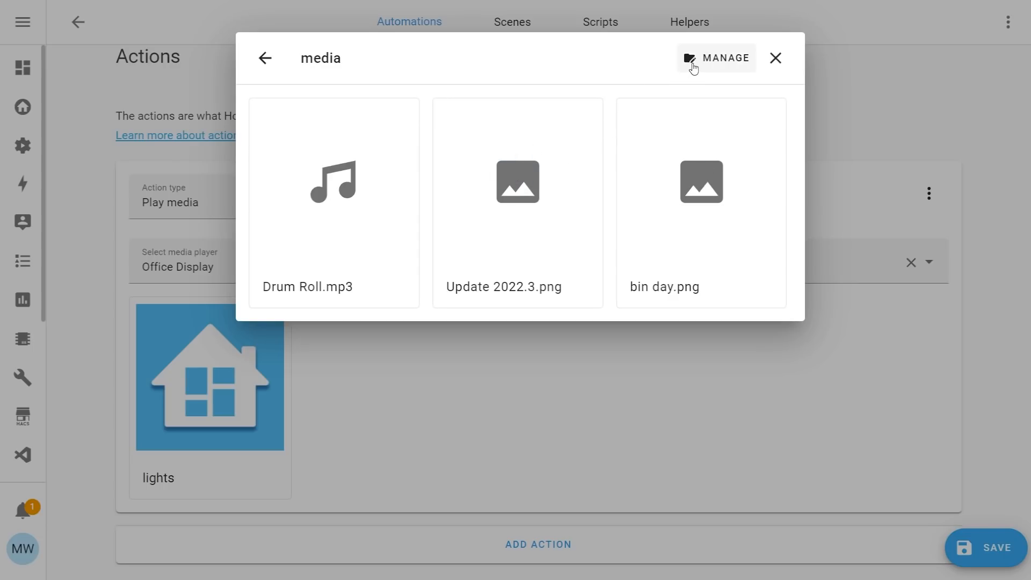
left_click(716, 58)
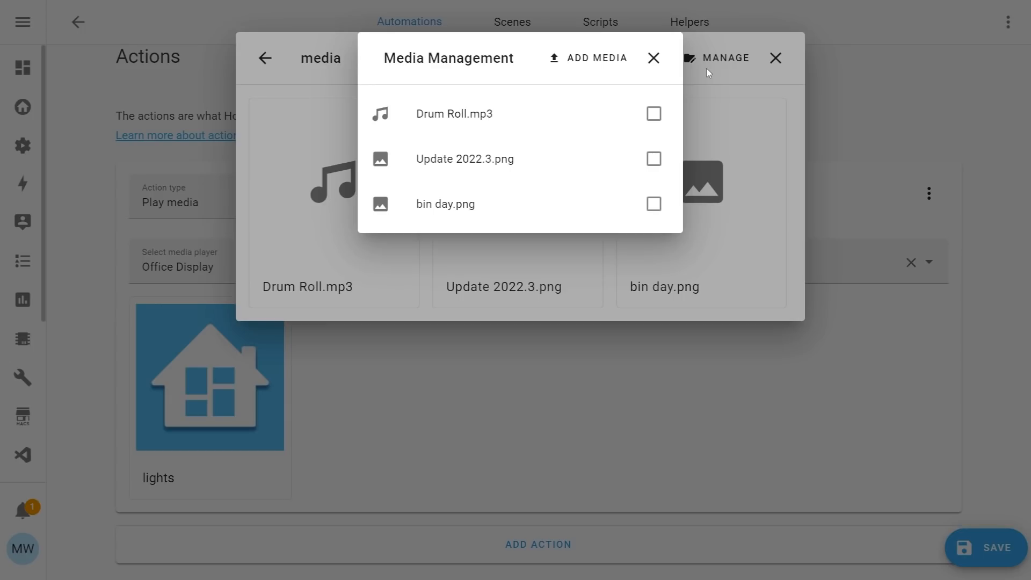
mouse_move(586, 58)
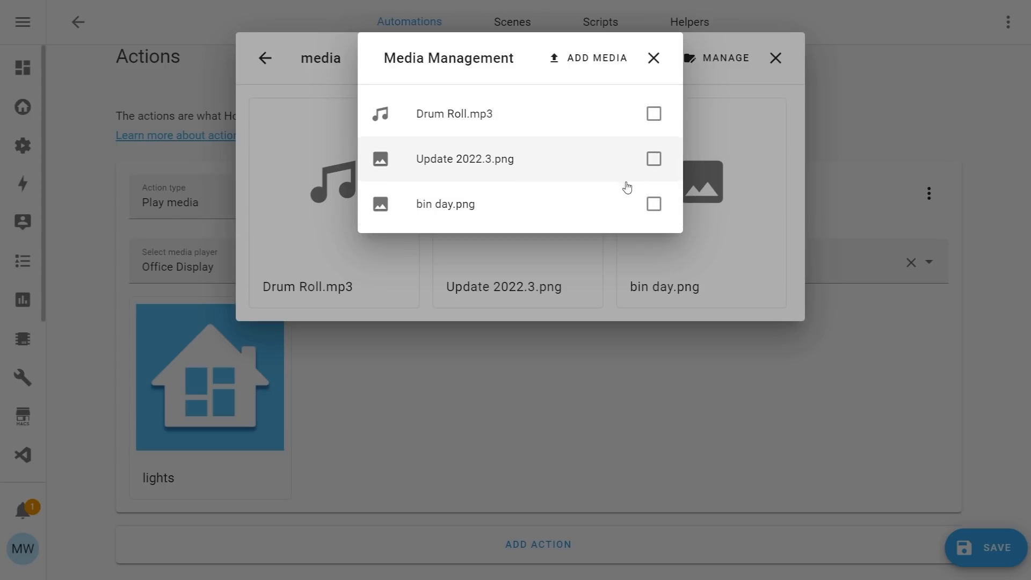
Close media management, leaving the three local media files unchanged
left_click(654, 58)
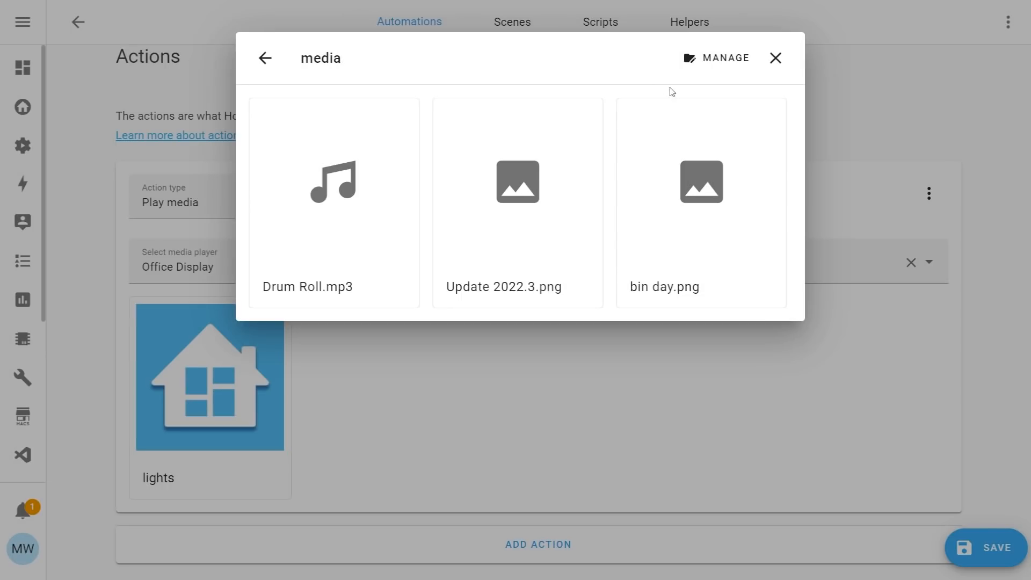
mouse_move(701, 181)
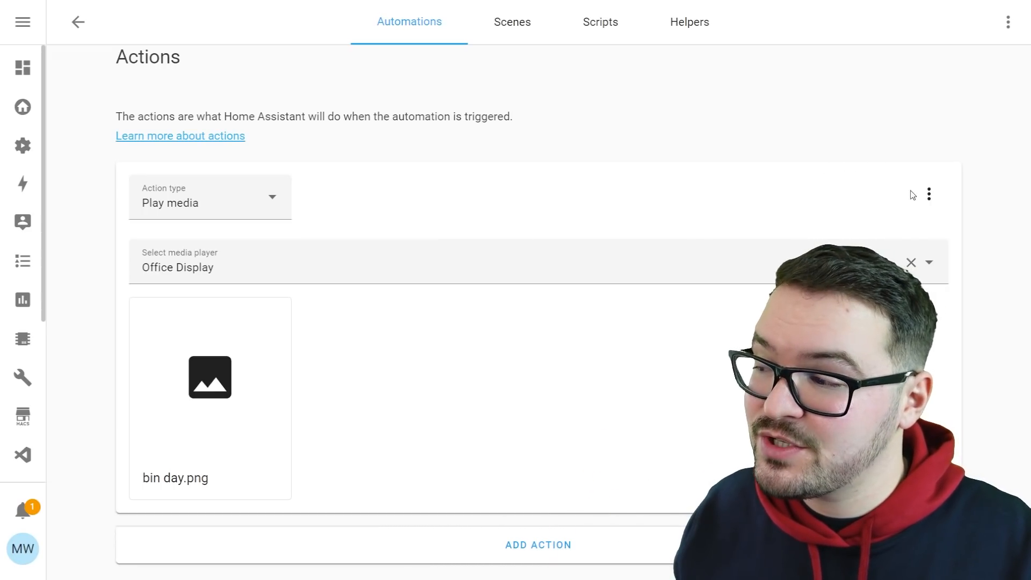
Add a 'Google Cast: Show lovelace view' action for Office Display showing lovelace-home's lights view
left_click(929, 194)
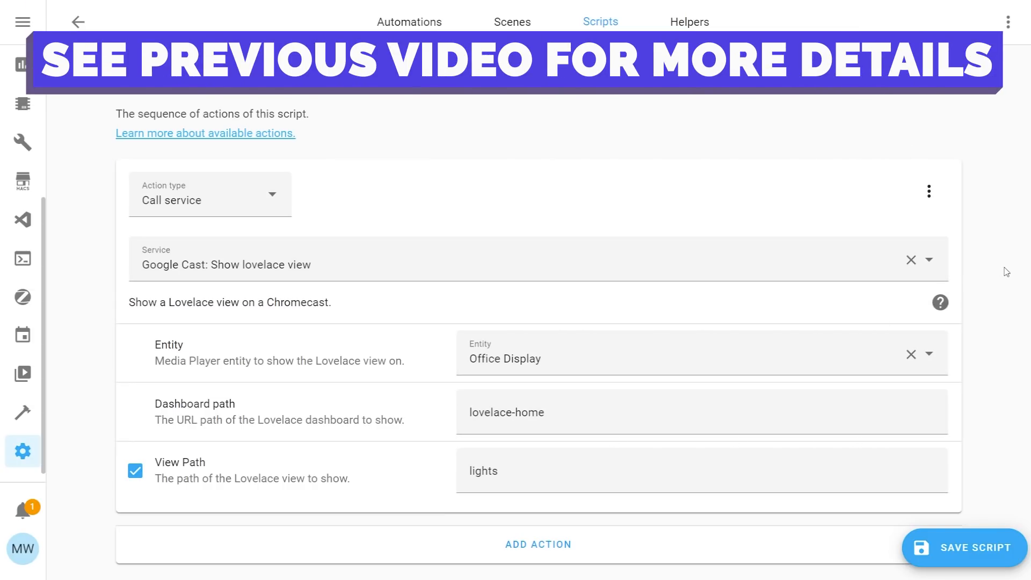
Switch the script action to Play media with Office Display as the media player
left_click(209, 194)
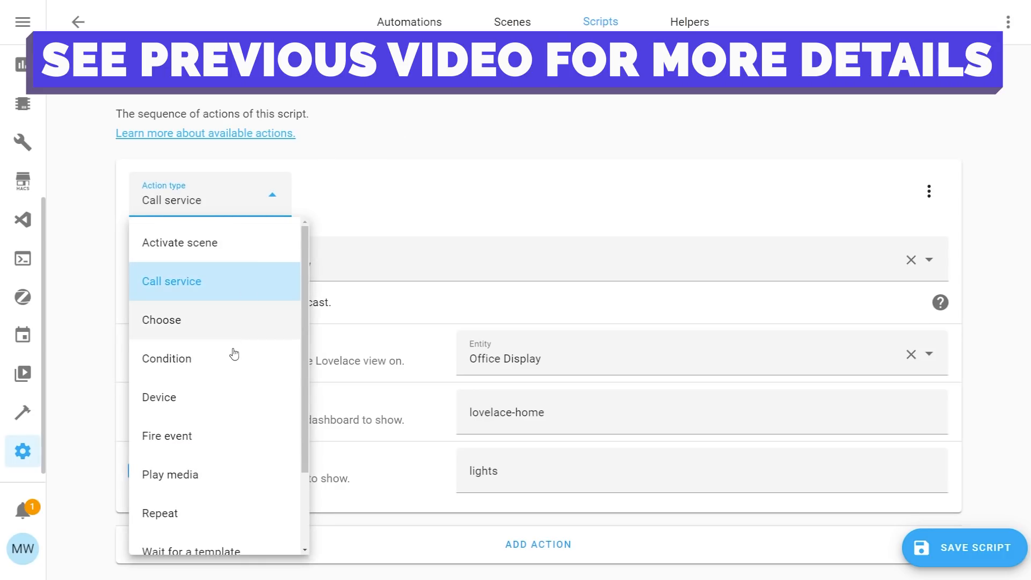
left_click(169, 474)
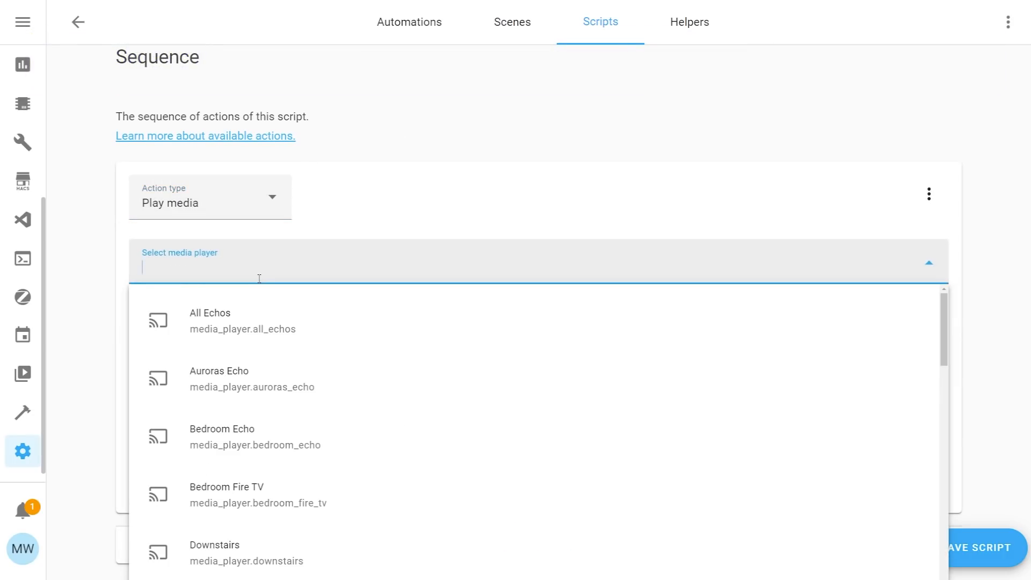
type("off")
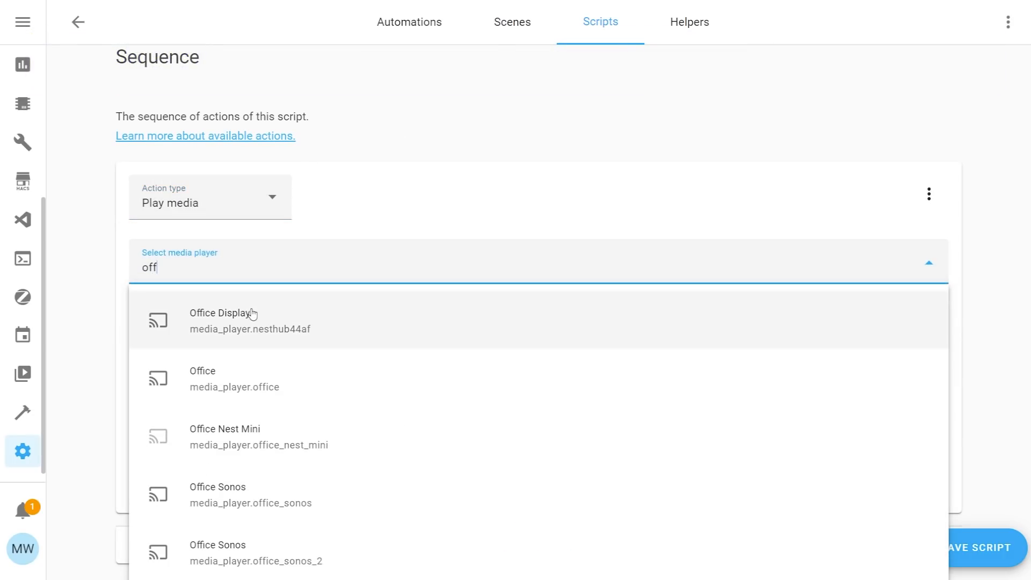
left_click(223, 320)
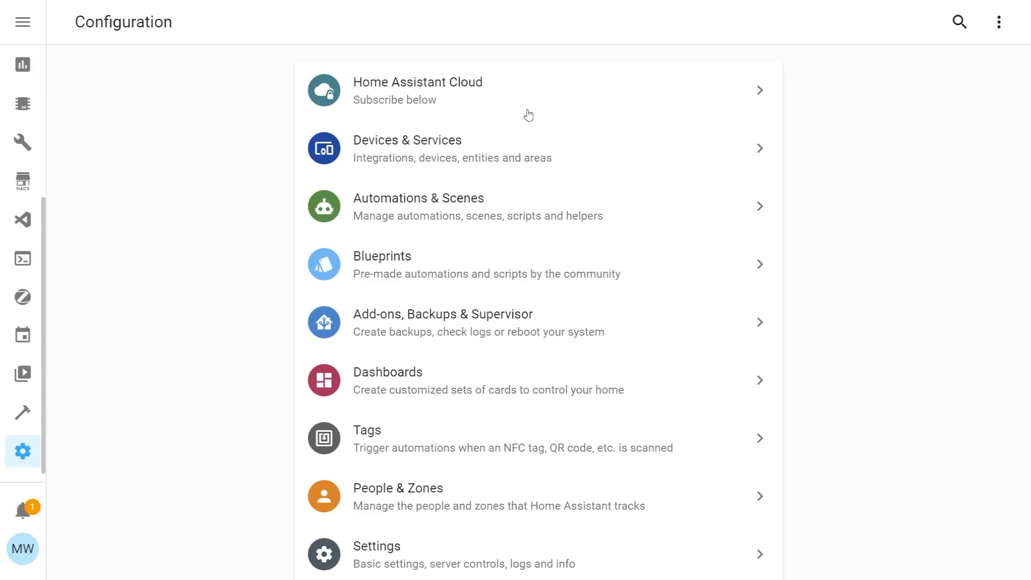
Open Google Assistant's exposed entities in Home Assistant Cloud and inspect the Cast Lights Dashboard scene
left_click(417, 90)
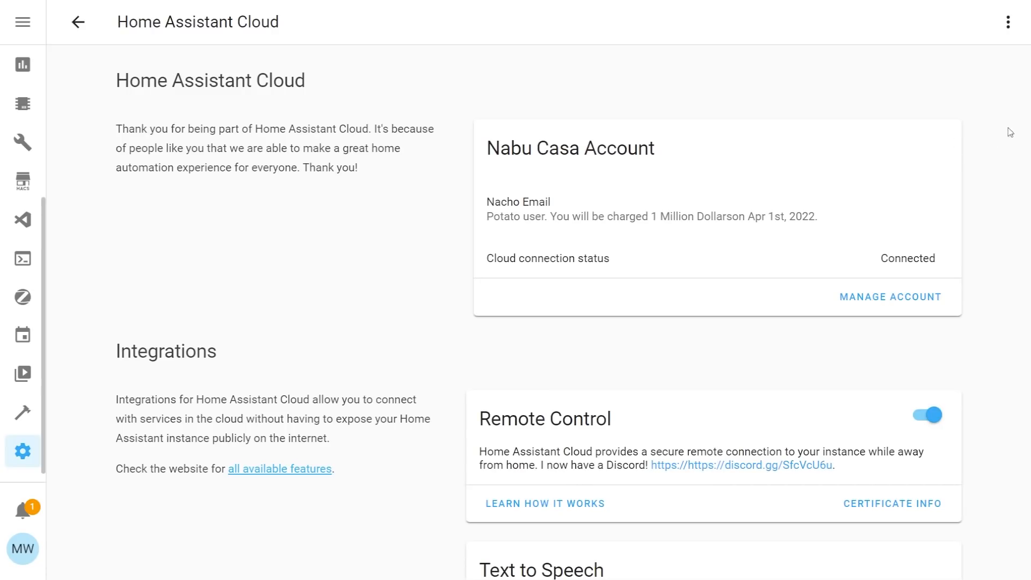
scroll("down", 3)
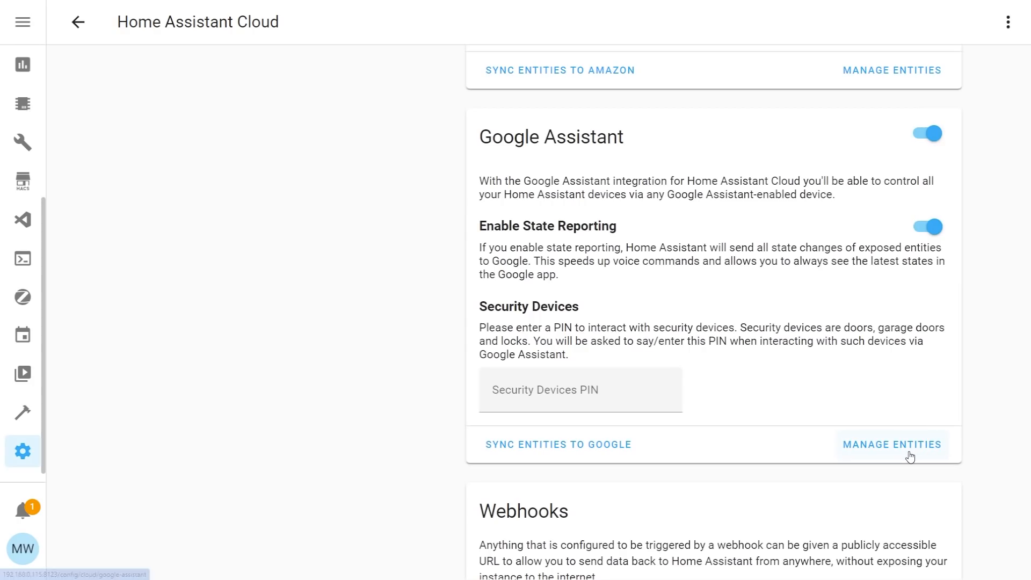
left_click(892, 444)
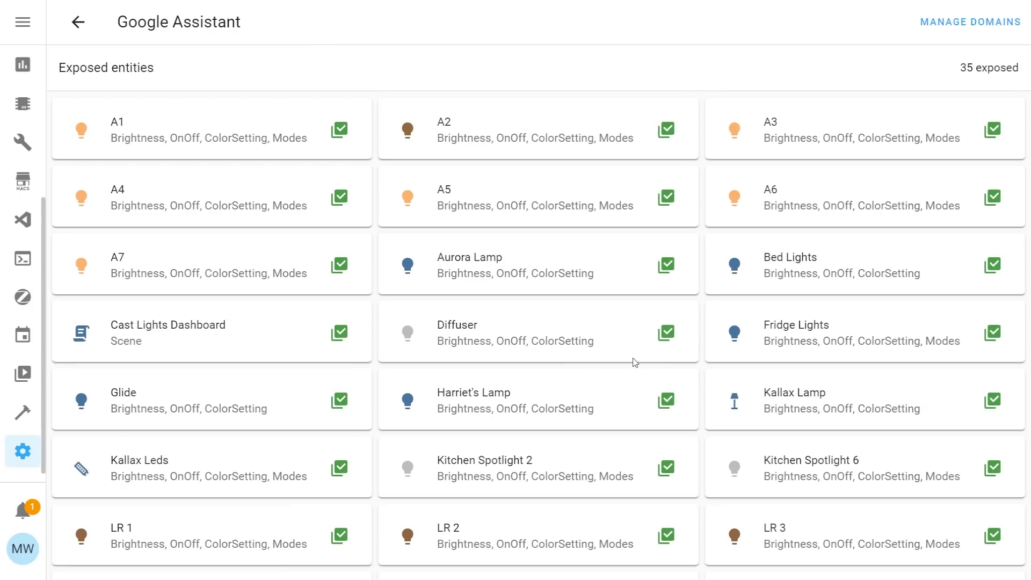
left_click(168, 331)
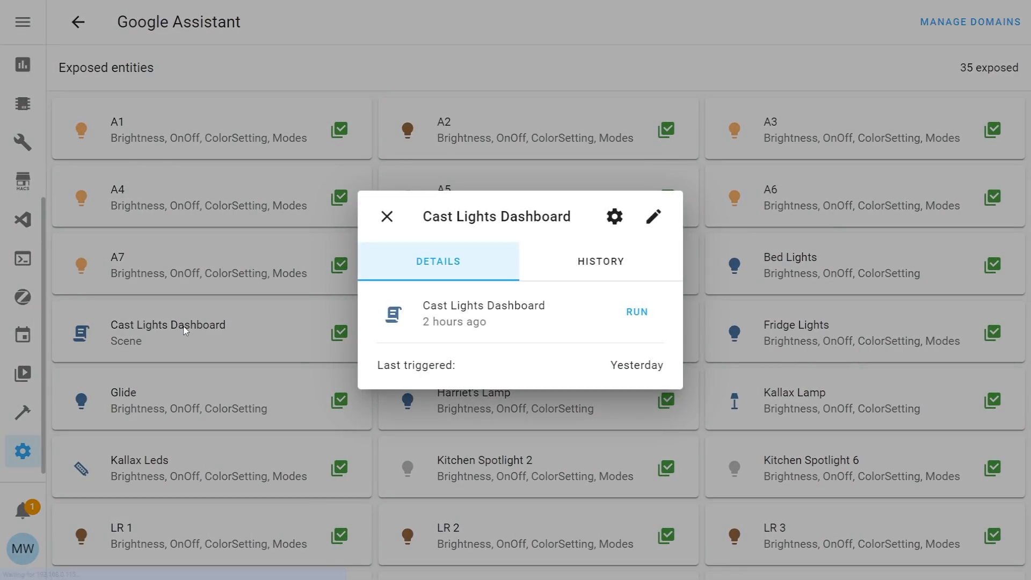
left_click(388, 216)
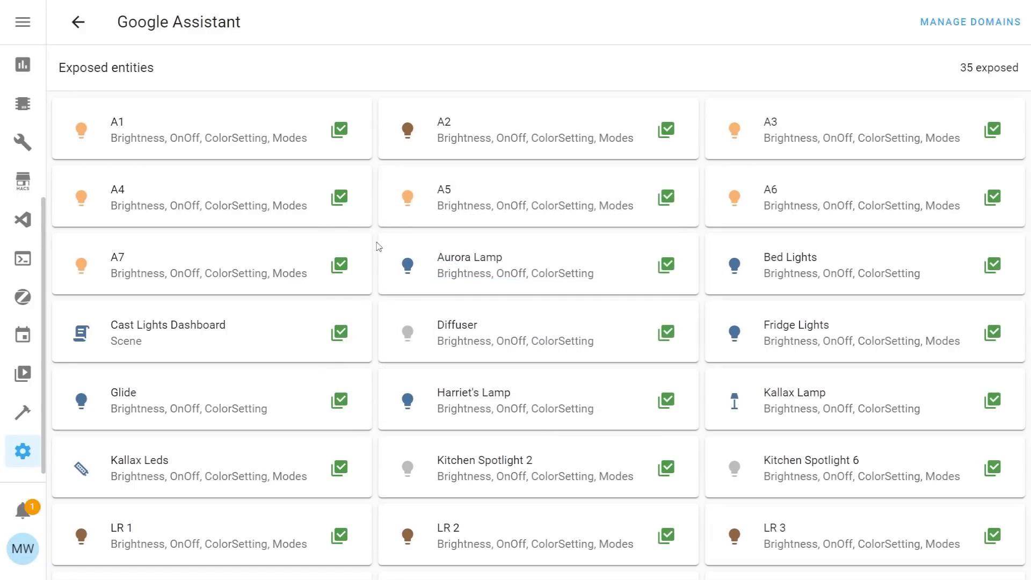
mouse_move(339, 339)
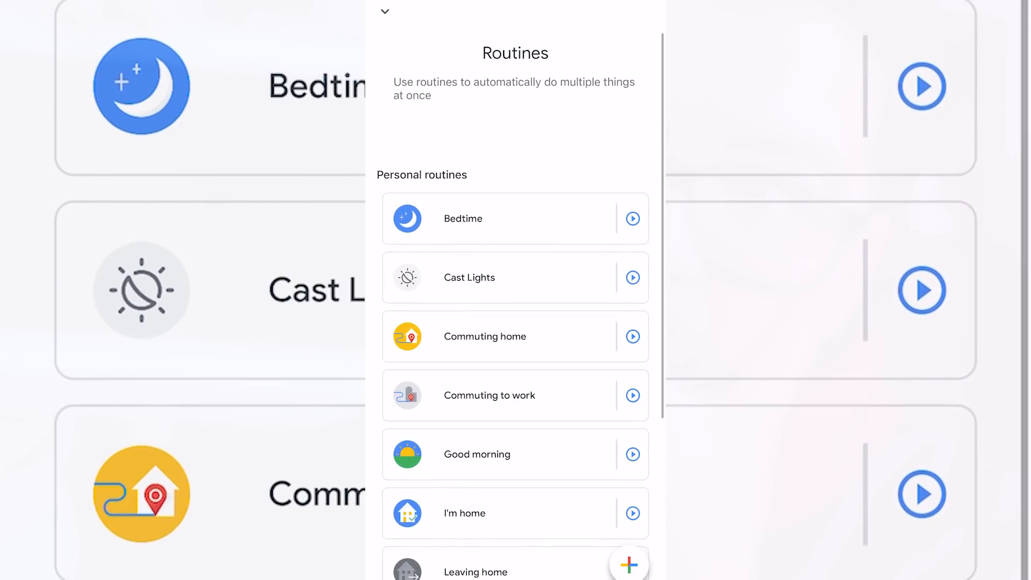
Create a routine with the voice command starter 'Cast lightss'
left_click(628, 564)
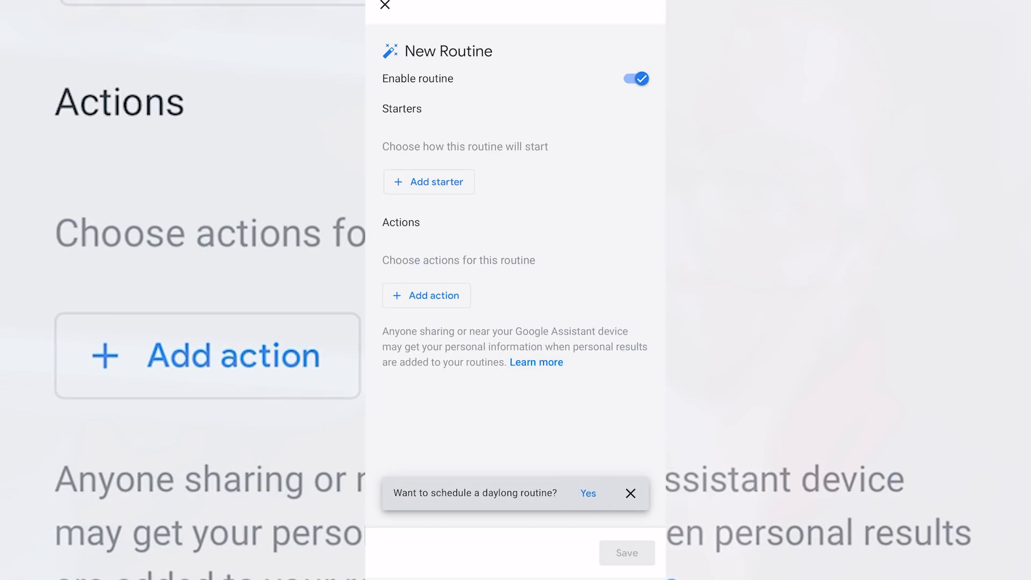
left_click(429, 181)
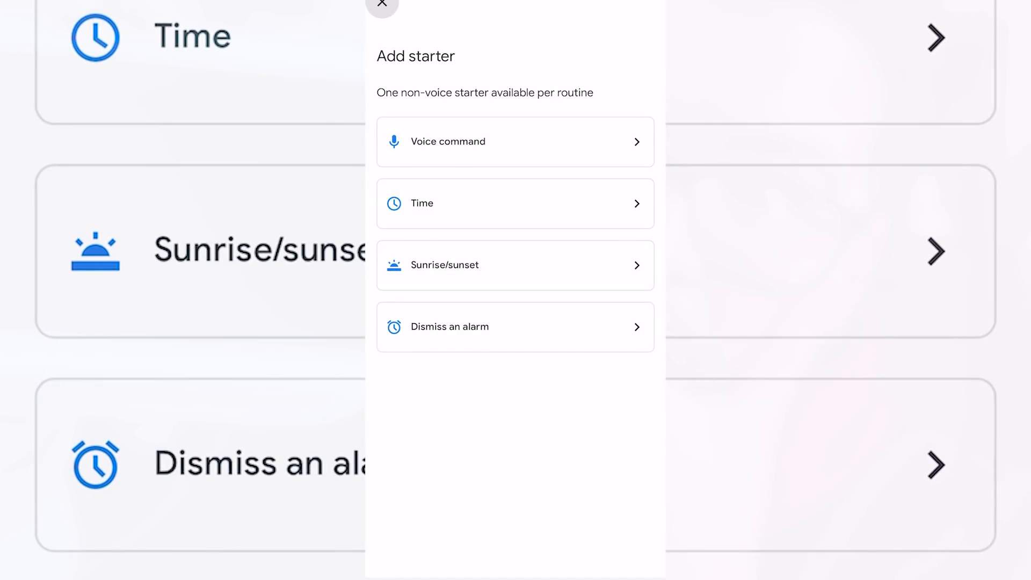
left_click(516, 141)
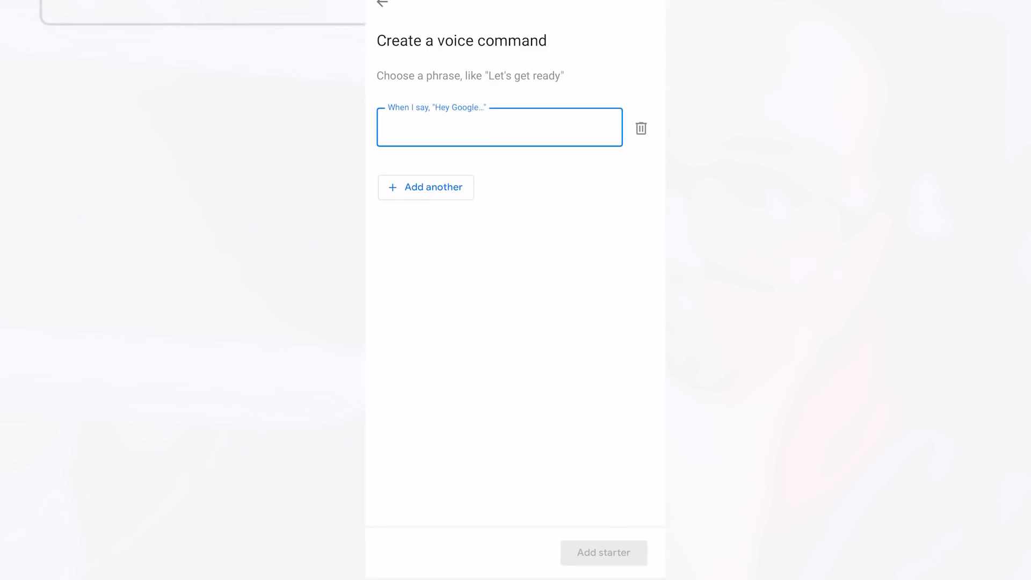
type("Cast light")
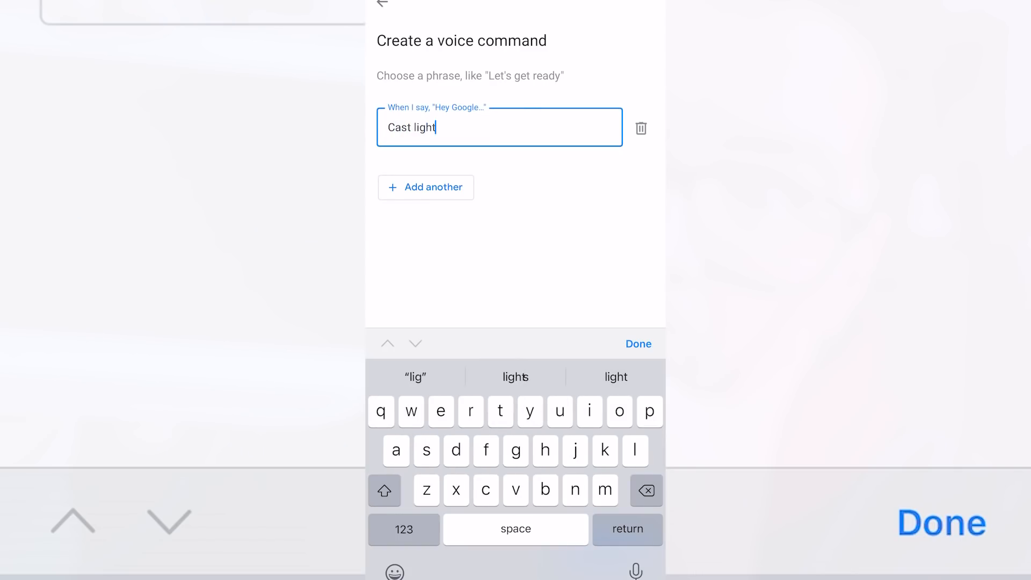
type("s")
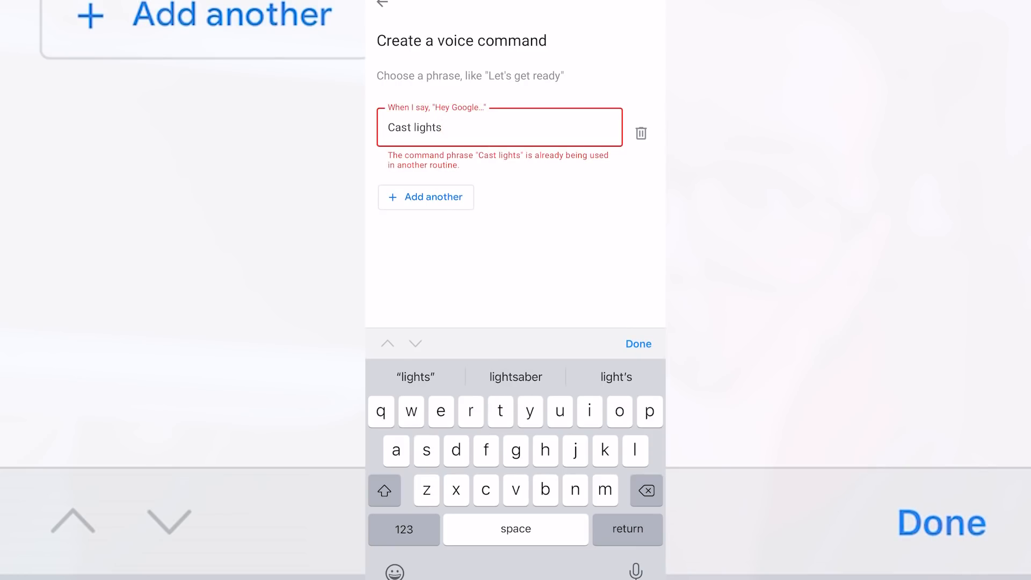
type("s")
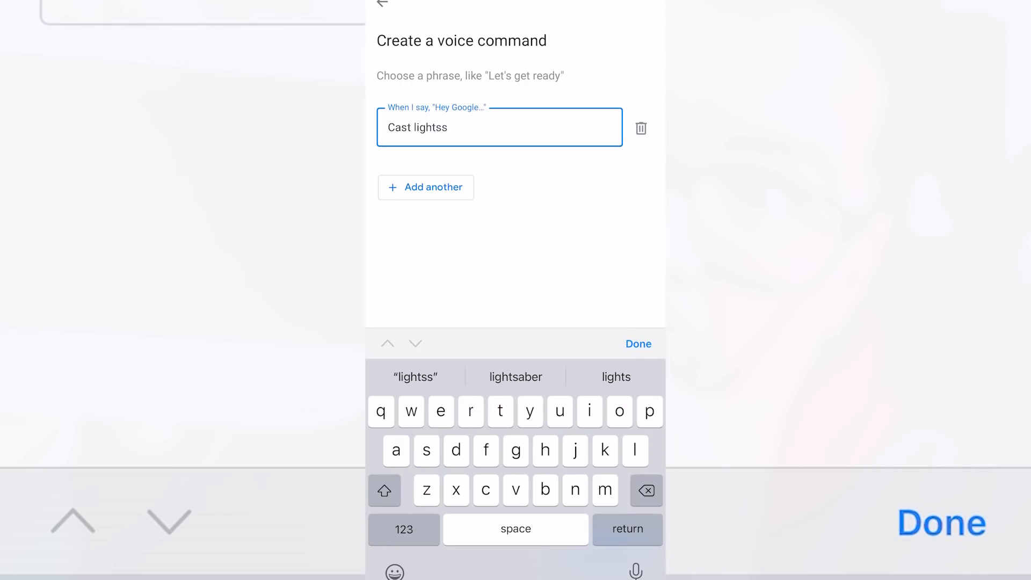
left_click(638, 343)
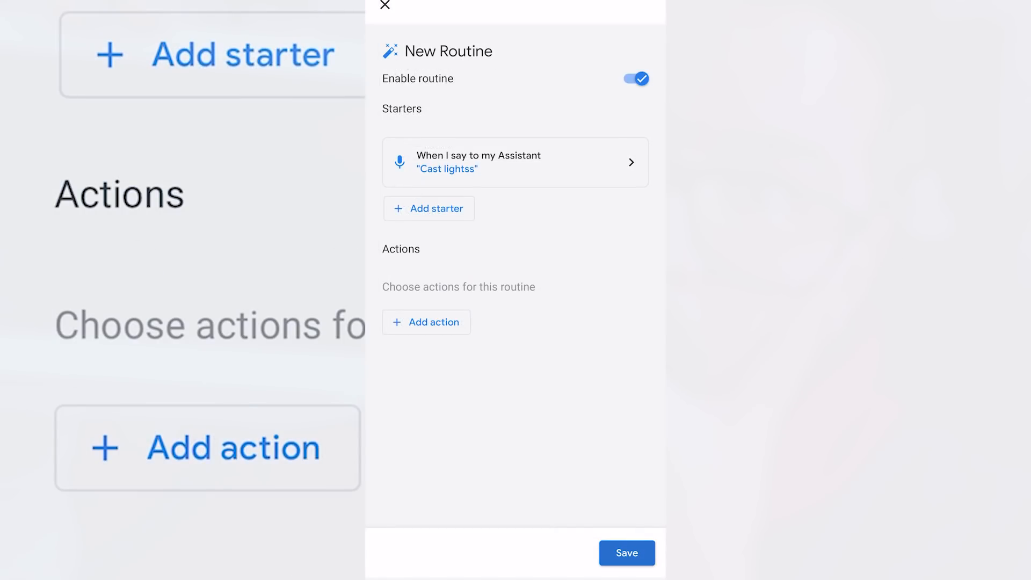
Add a routine action under Adjust Home devices and choose Adjust scenes
left_click(426, 323)
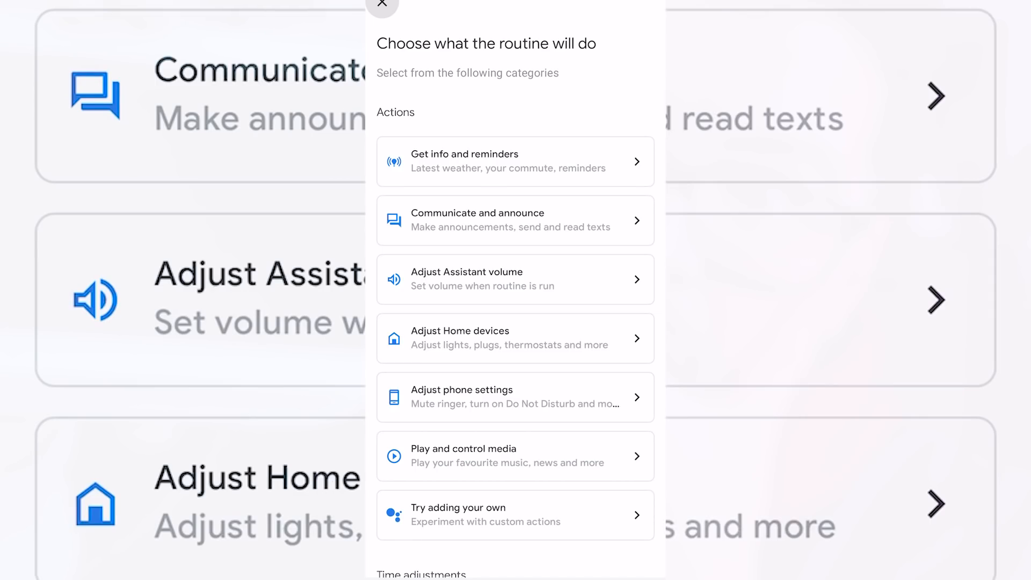
left_click(515, 337)
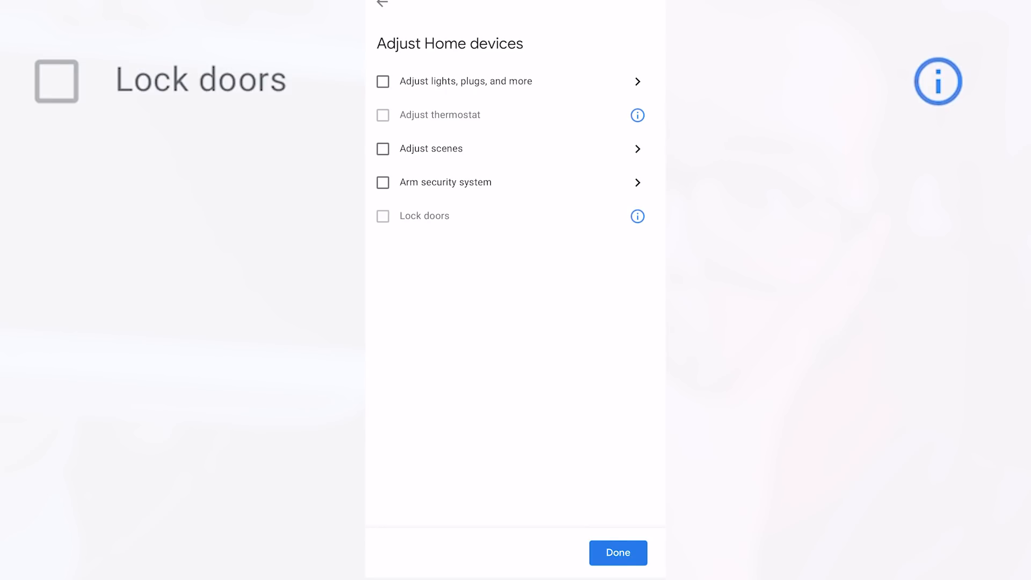
left_click(449, 149)
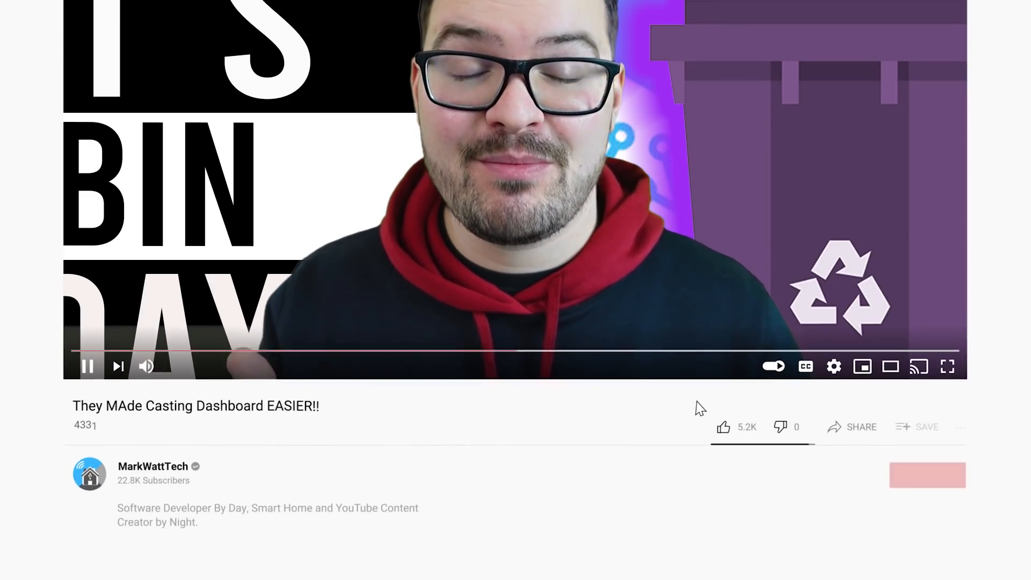
Subscribe to the channel of 'They MAde Casting Dashboard EASIER!!' on YouTube
left_click(928, 475)
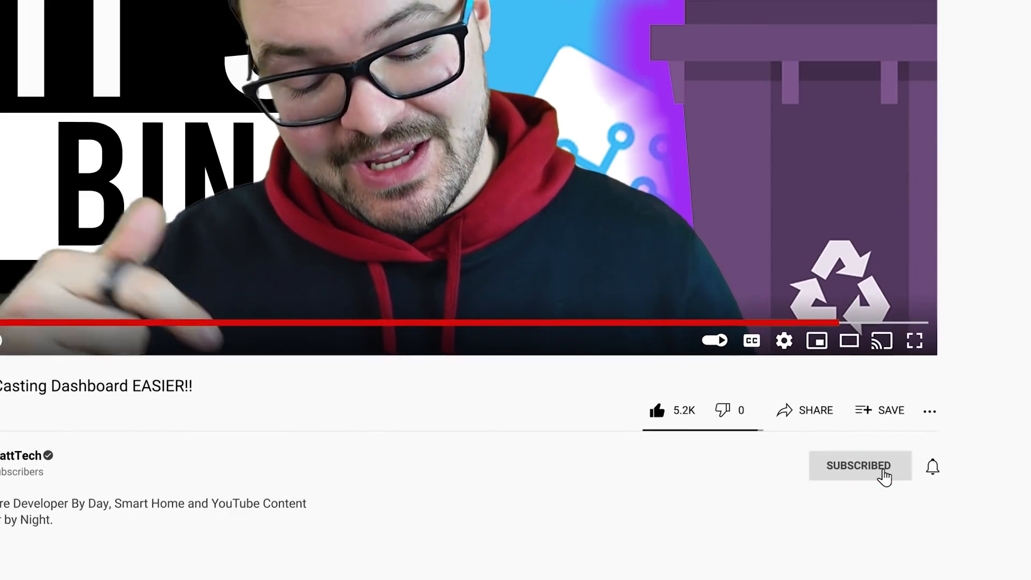